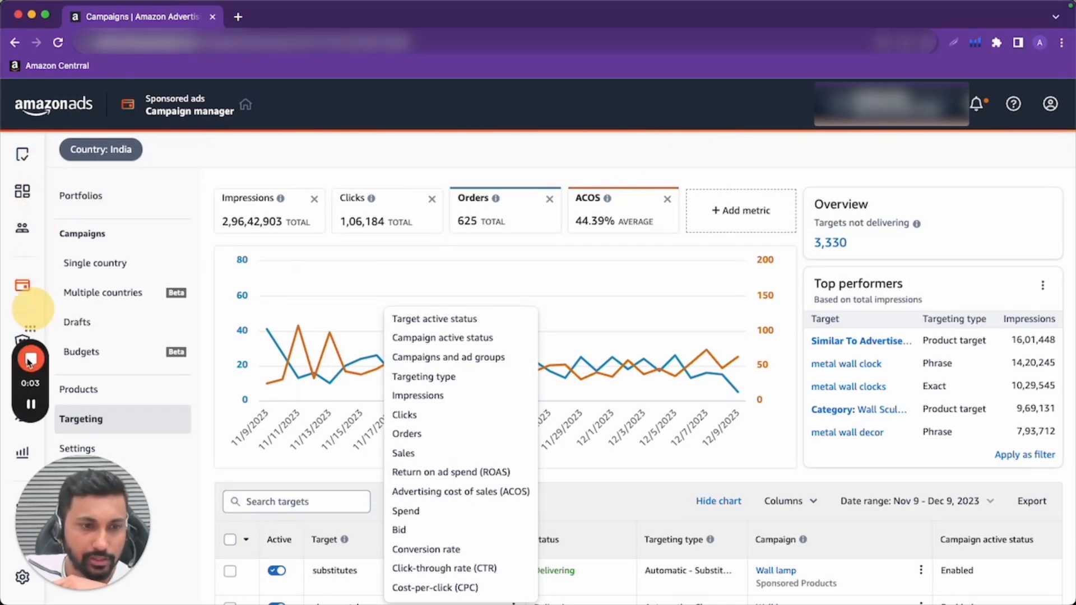
pyautogui.moveTo(430, 180)
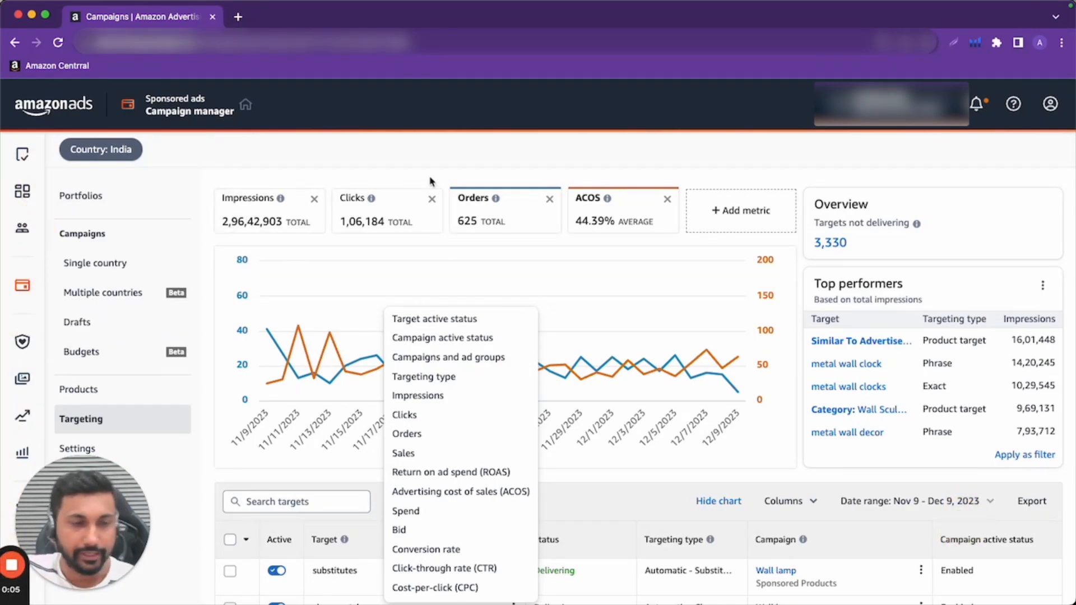
# Go to the Single country campaigns overview from the left navigation
pyautogui.click(96, 262)
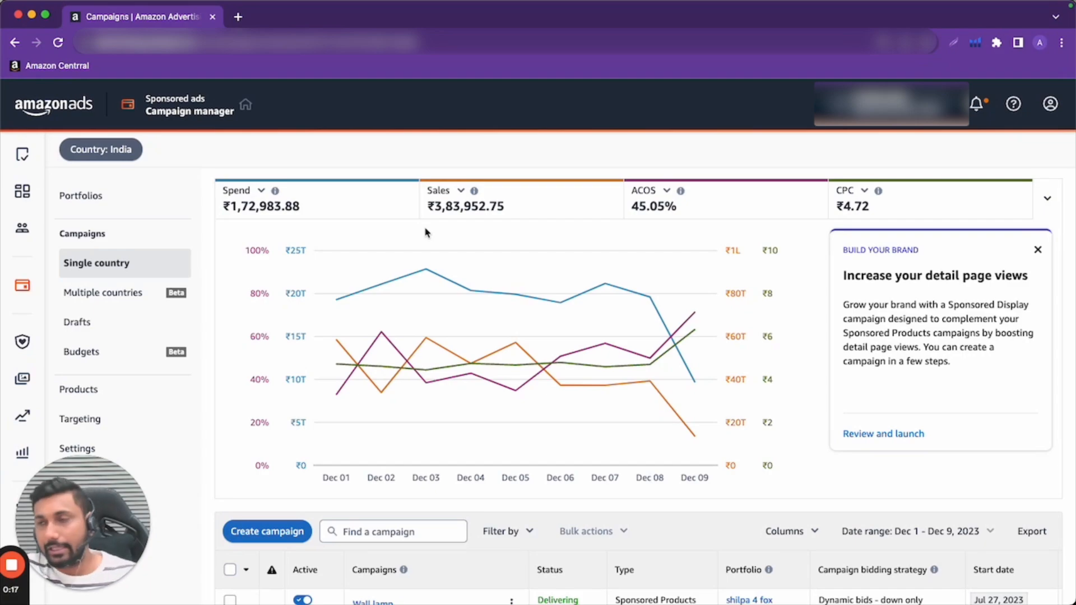
pyautogui.scroll(-3)
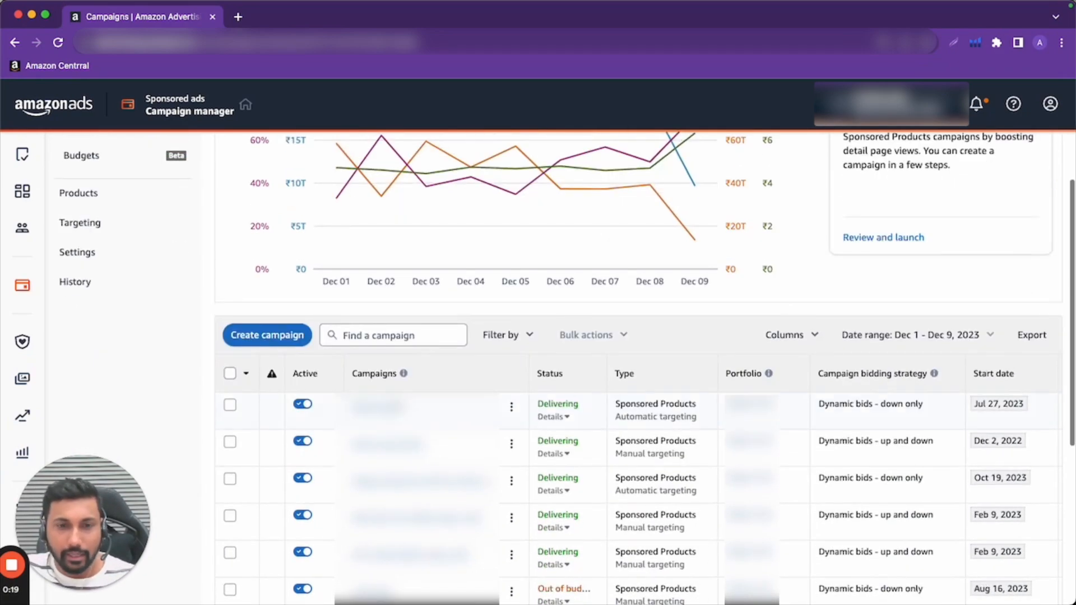
pyautogui.scroll(-3)
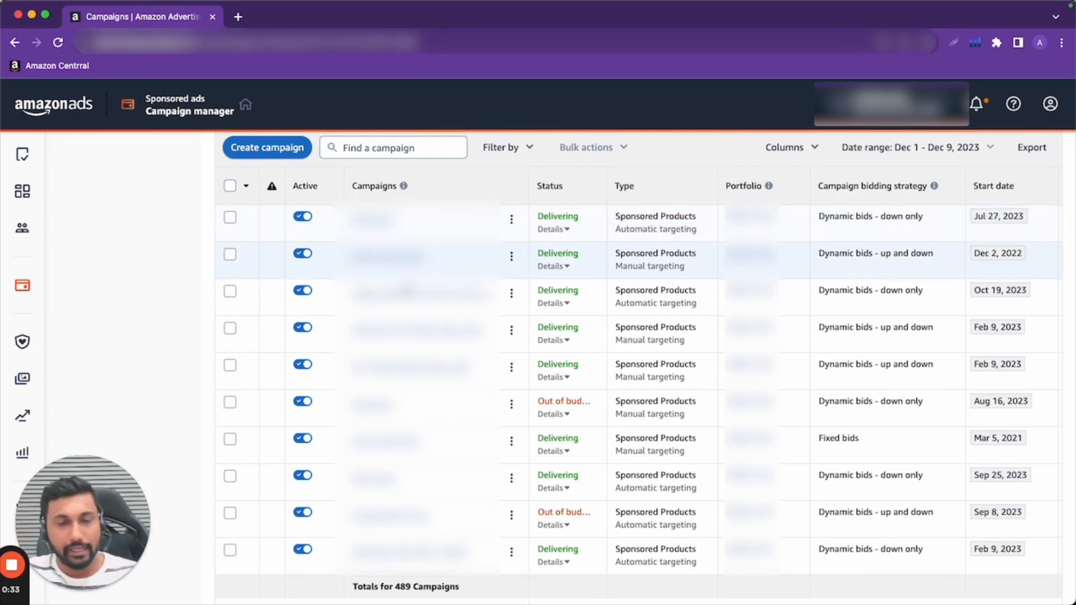
pyautogui.moveTo(210, 310)
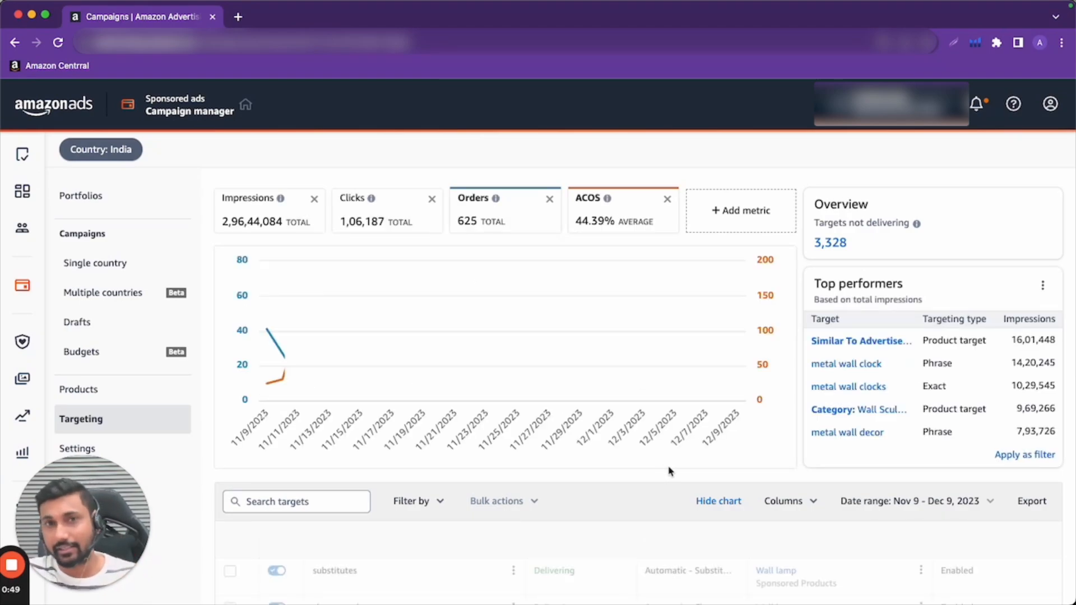
# Add an 'Orders equals 0' filter to the targeting list
pyautogui.scroll(-3)
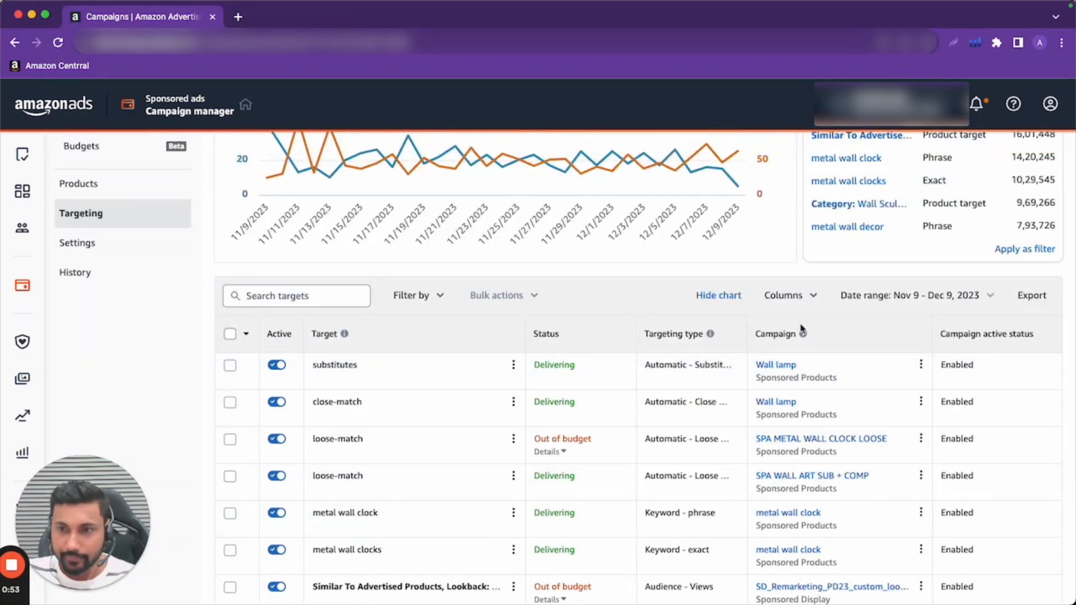
pyautogui.click(411, 295)
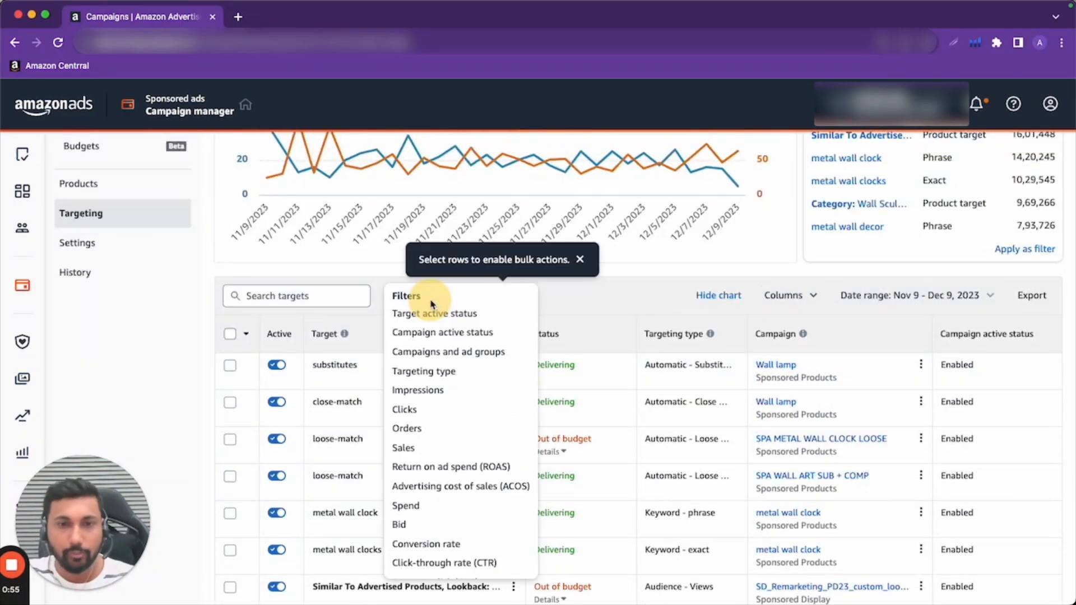
pyautogui.click(417, 295)
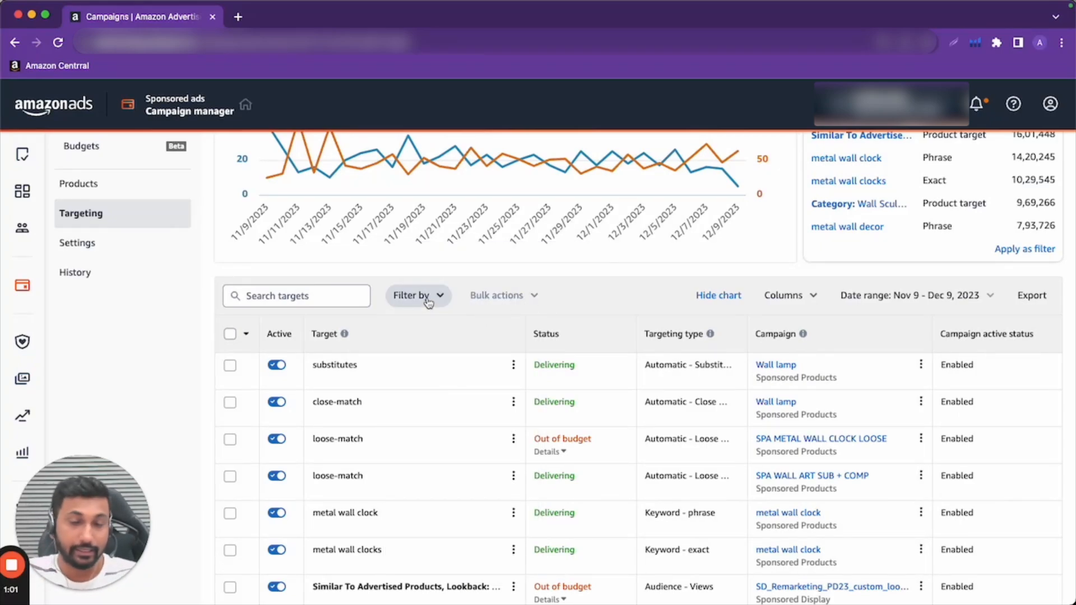
pyautogui.click(417, 295)
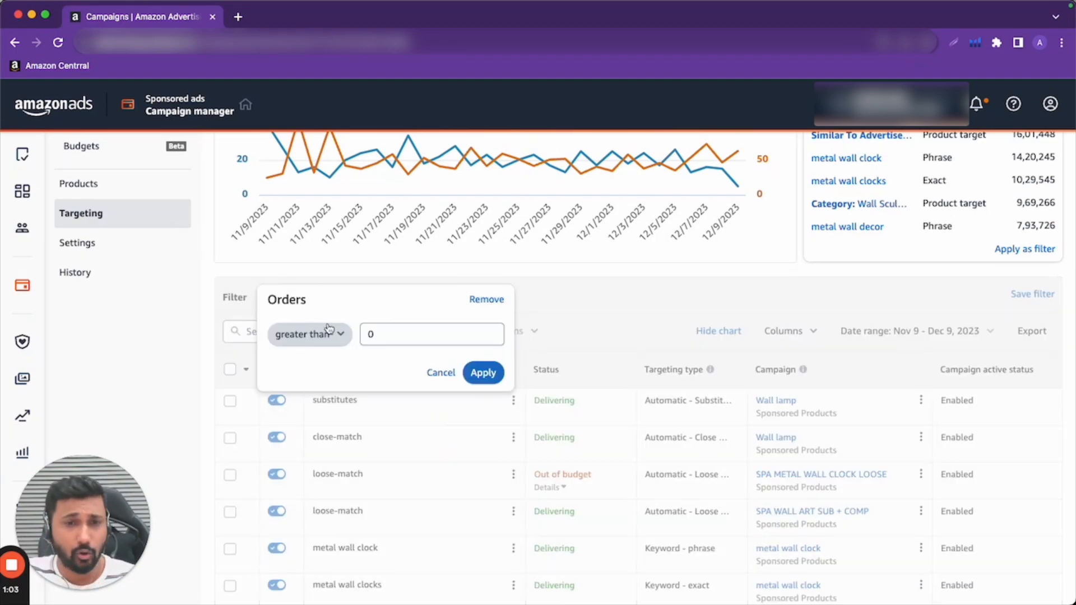
pyautogui.click(482, 372)
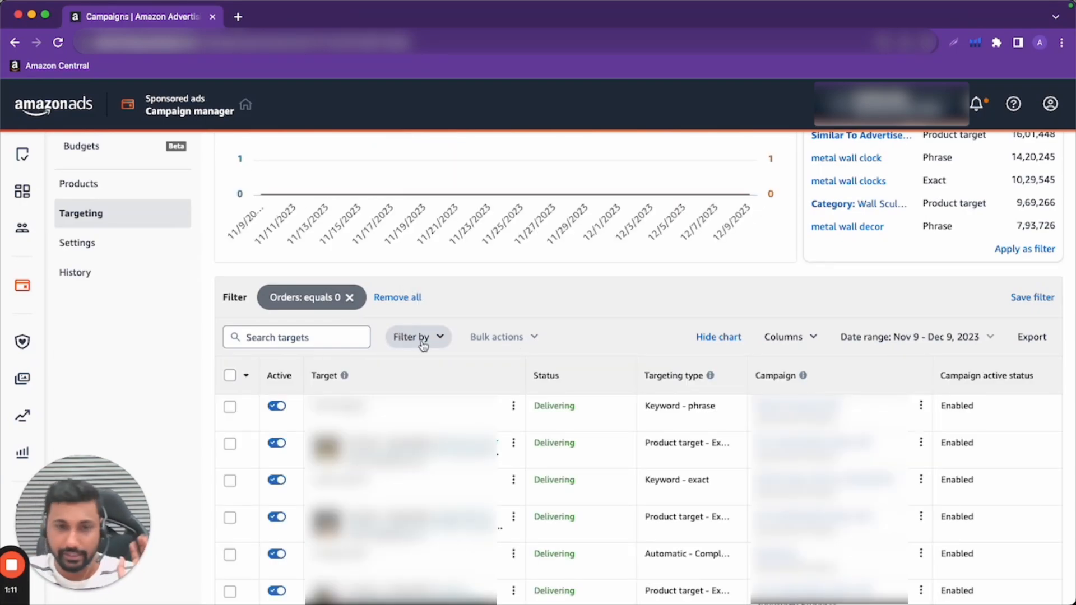
# Add a 'Clicks greater than 10' filter alongside the zero-orders filter
pyautogui.click(412, 337)
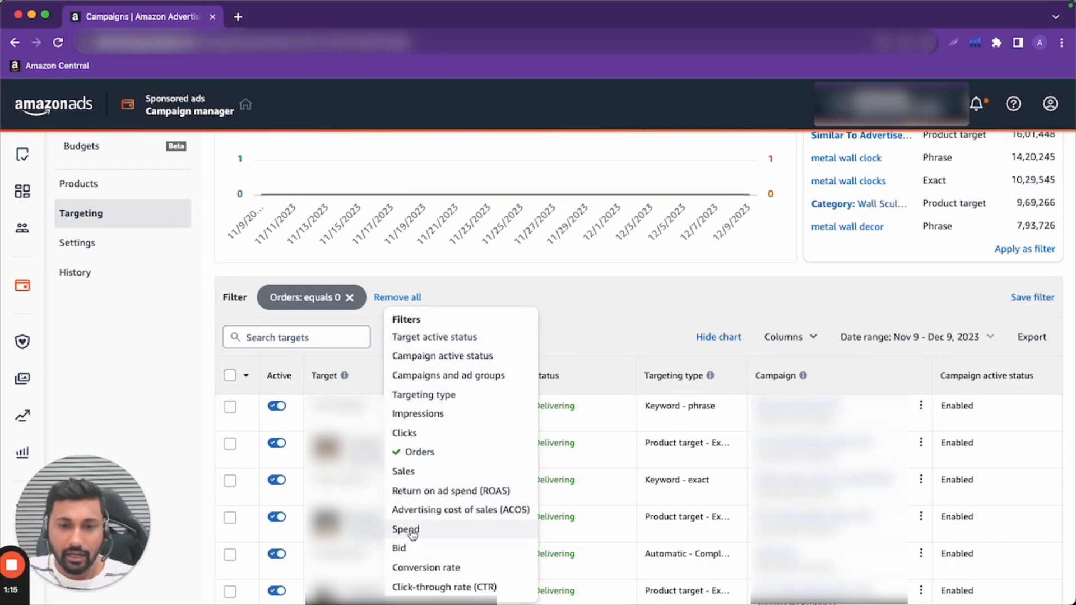
pyautogui.click(405, 529)
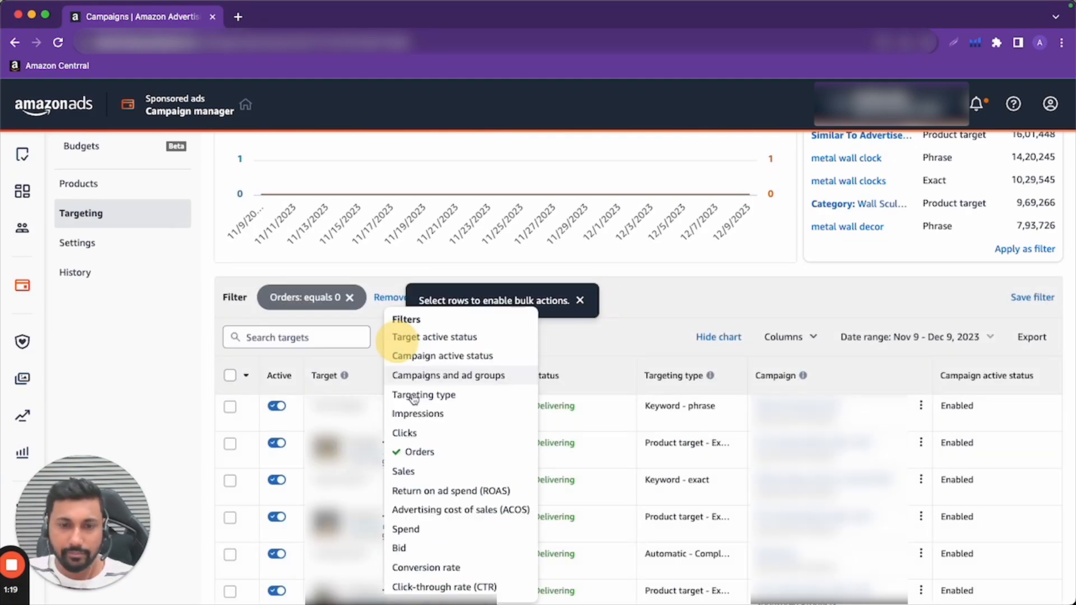
pyautogui.click(404, 432)
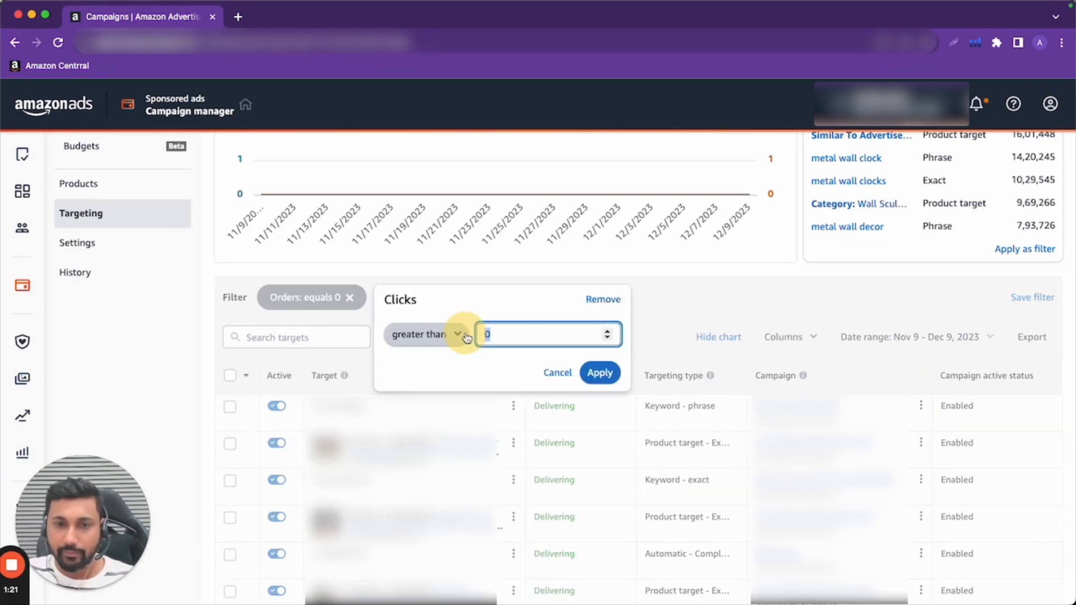
pyautogui.click(599, 372)
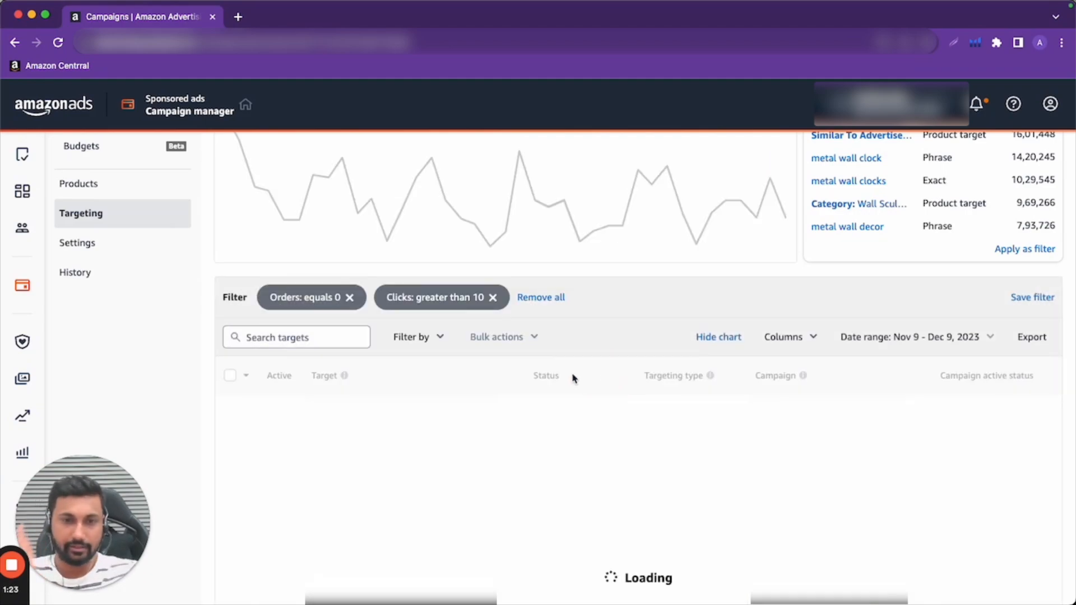
pyautogui.moveTo(666, 294)
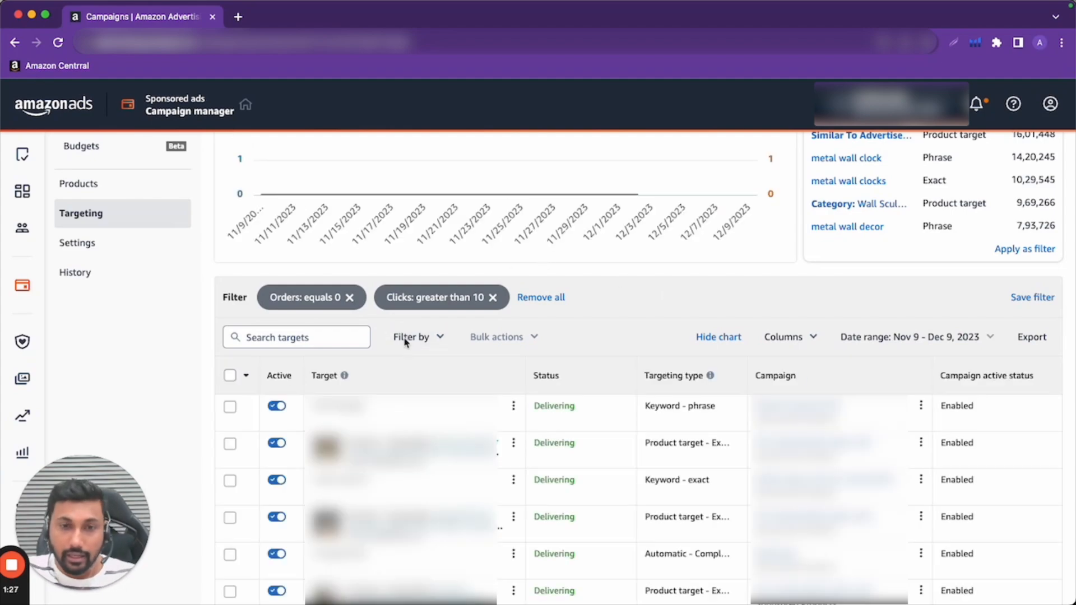
# Add a 'Target active status: Enabled' filter and review the three active filters
pyautogui.click(410, 338)
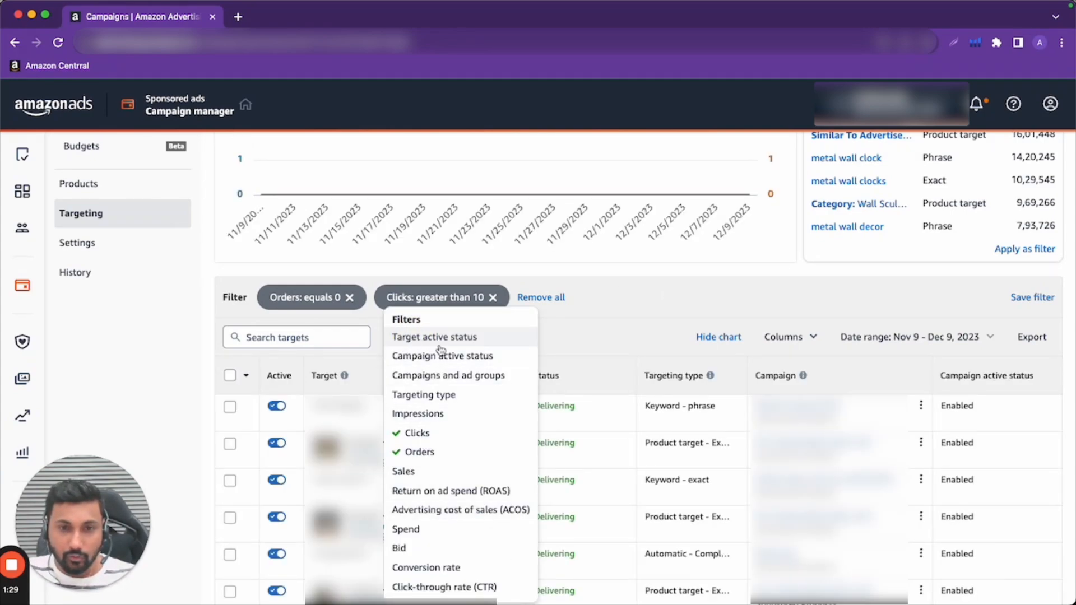
pyautogui.click(434, 336)
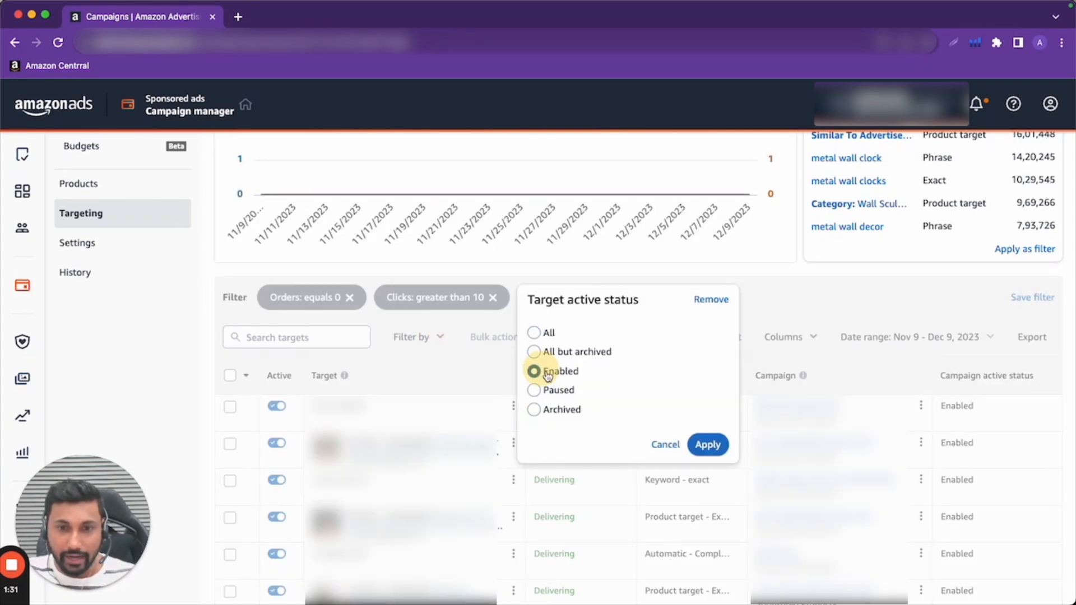
pyautogui.click(708, 446)
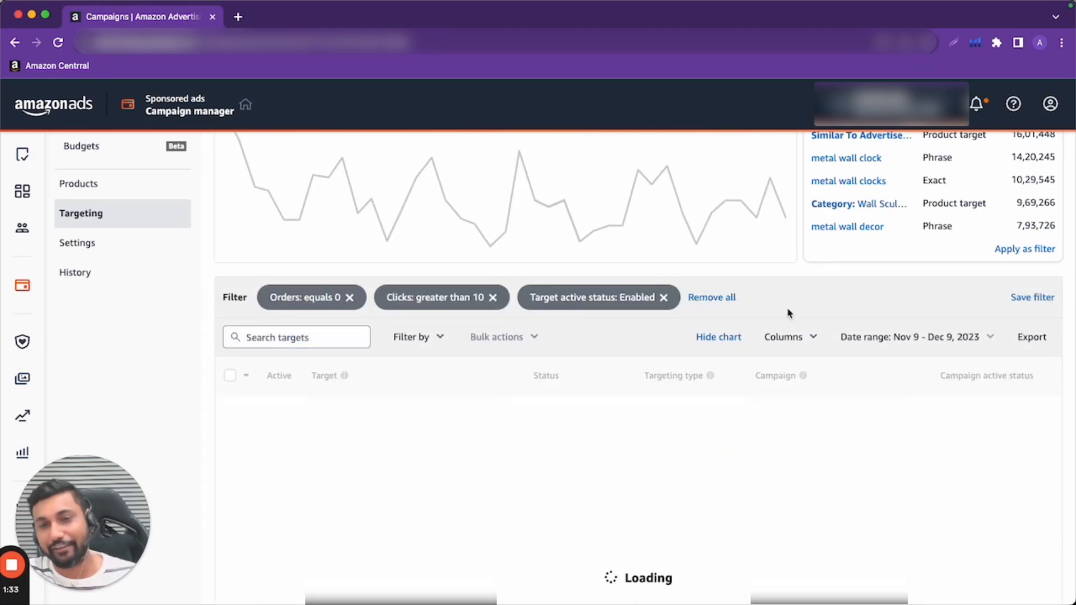
pyautogui.moveTo(802, 325)
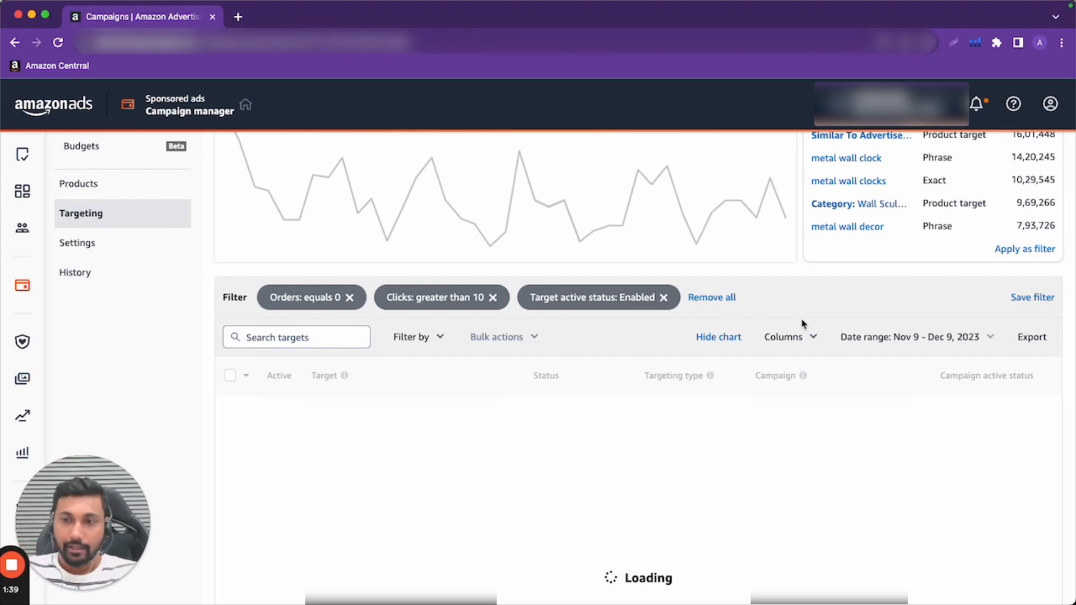
pyautogui.click(419, 336)
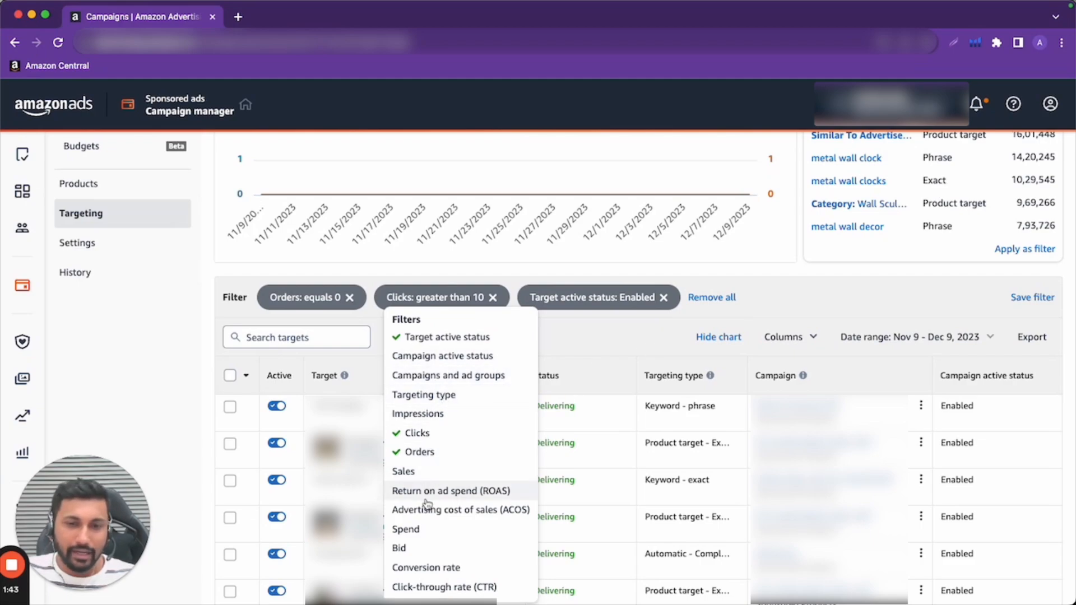
pyautogui.moveTo(799, 271)
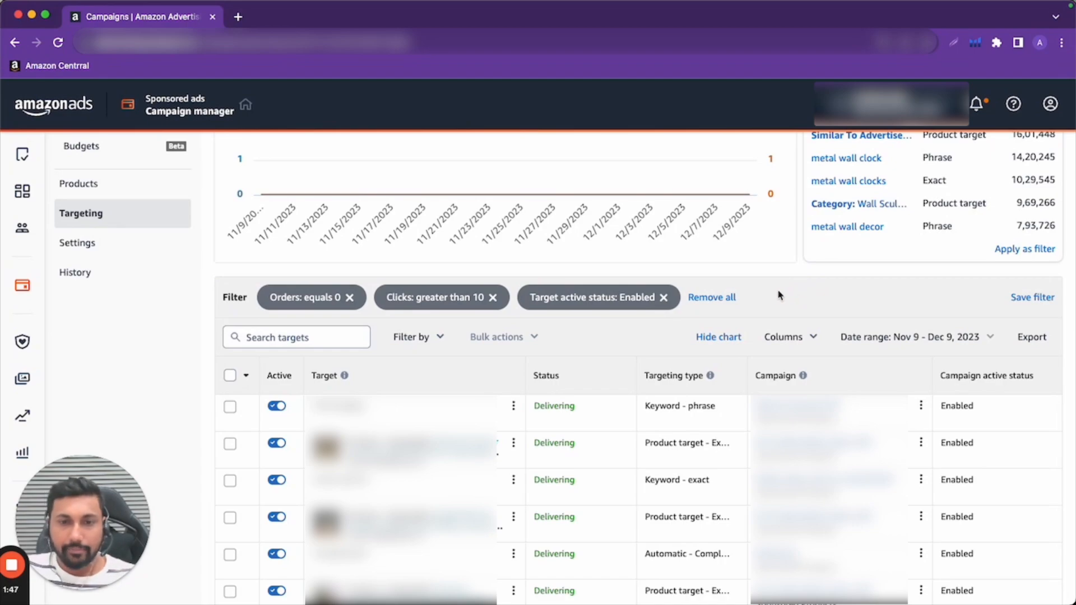
pyautogui.scroll(-3)
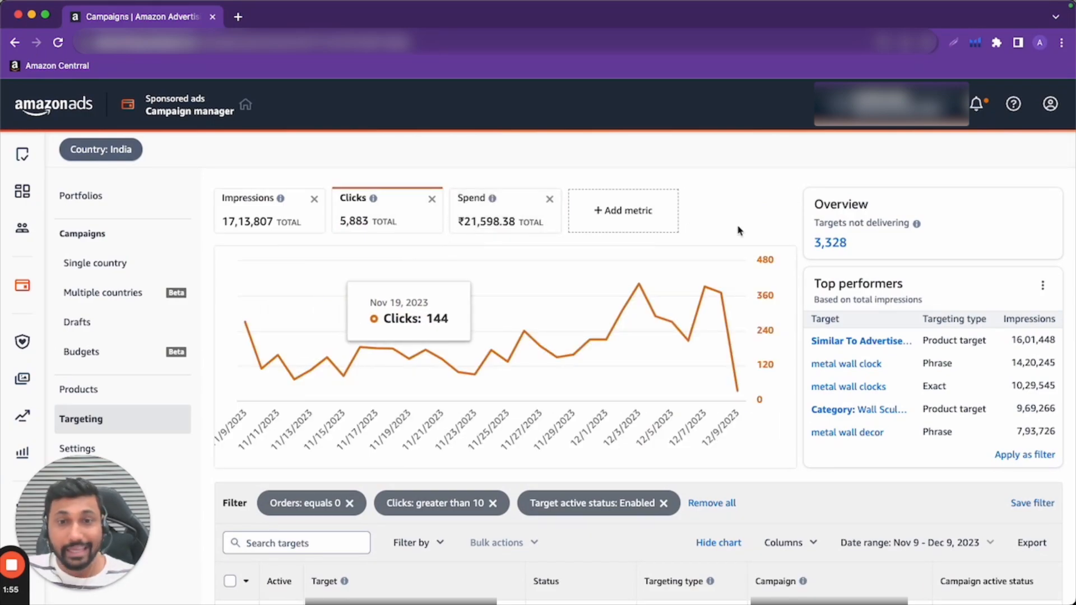
pyautogui.moveTo(1001, 430)
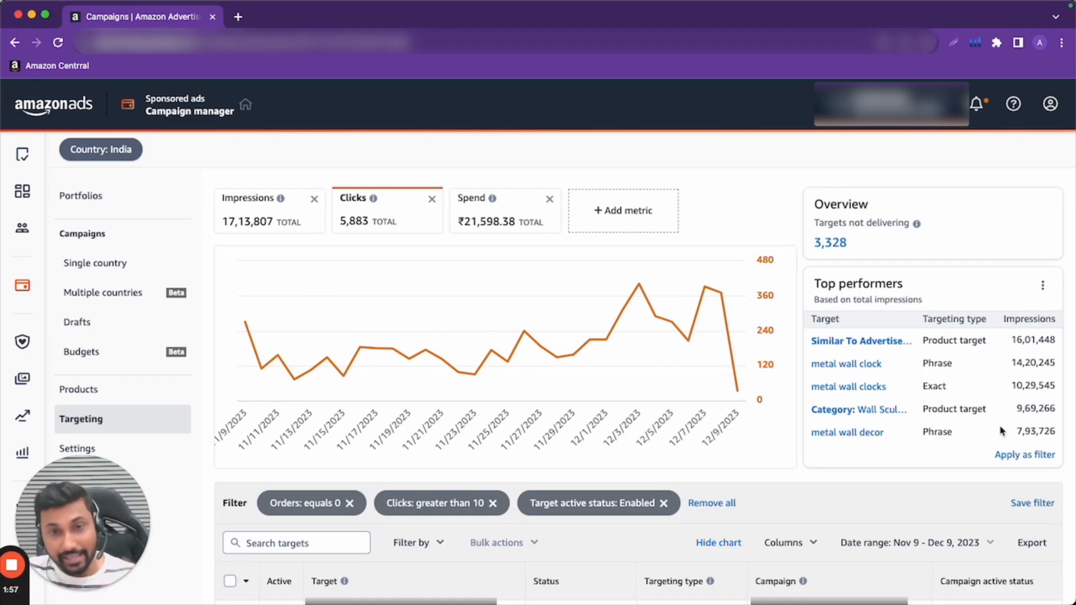
pyautogui.scroll(-3)
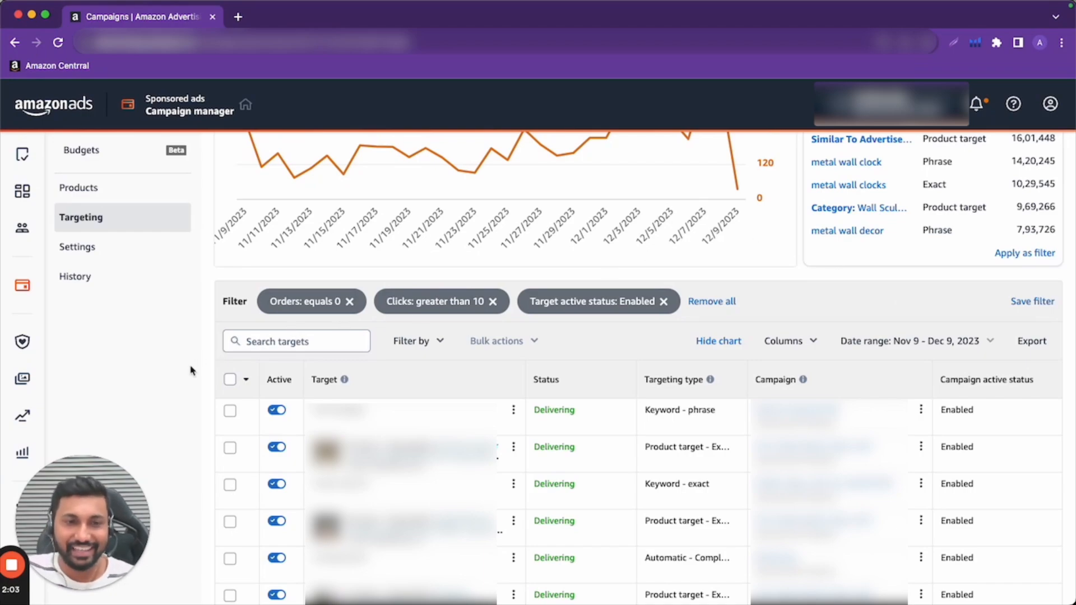
pyautogui.scroll(-3)
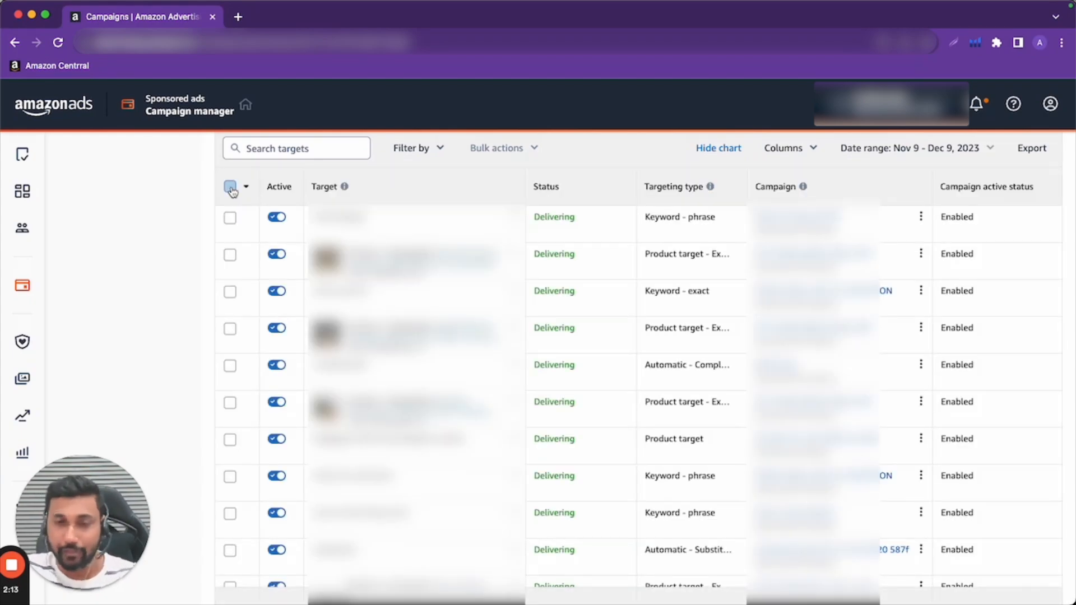
pyautogui.click(231, 188)
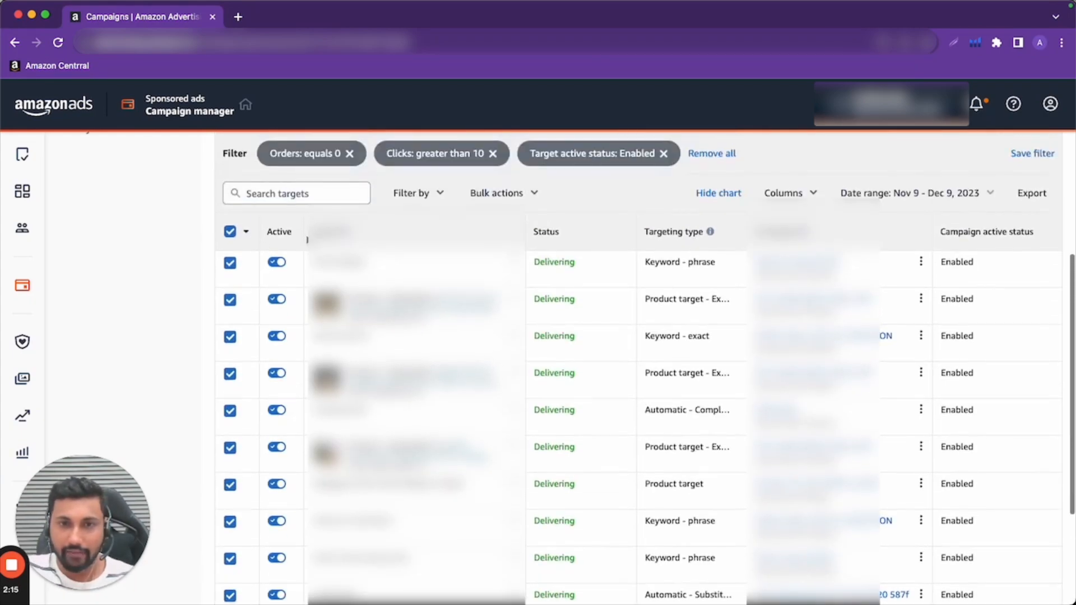
pyautogui.click(503, 193)
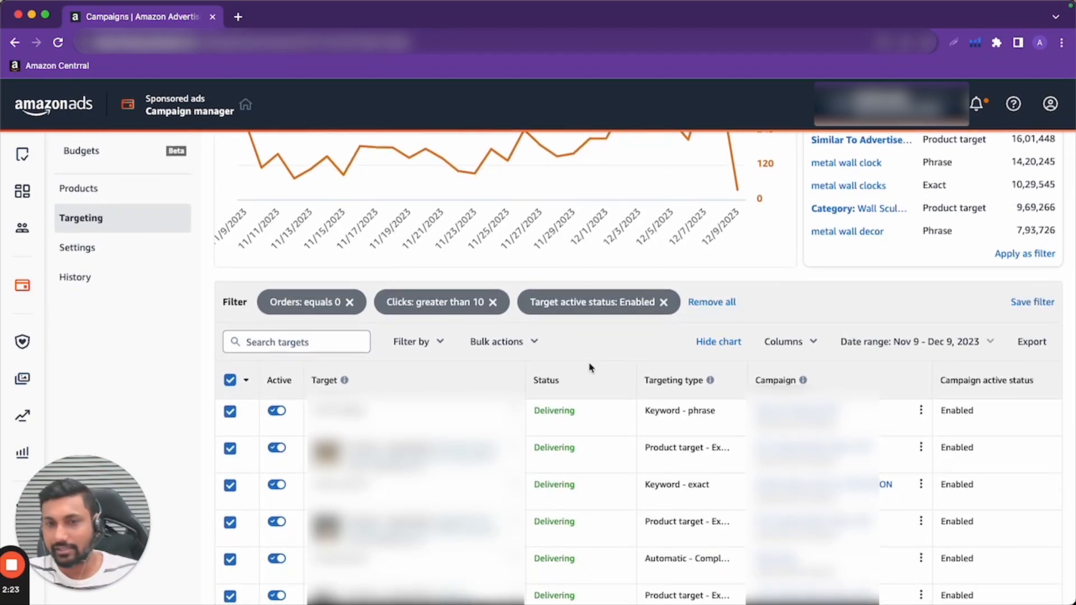
pyautogui.click(230, 380)
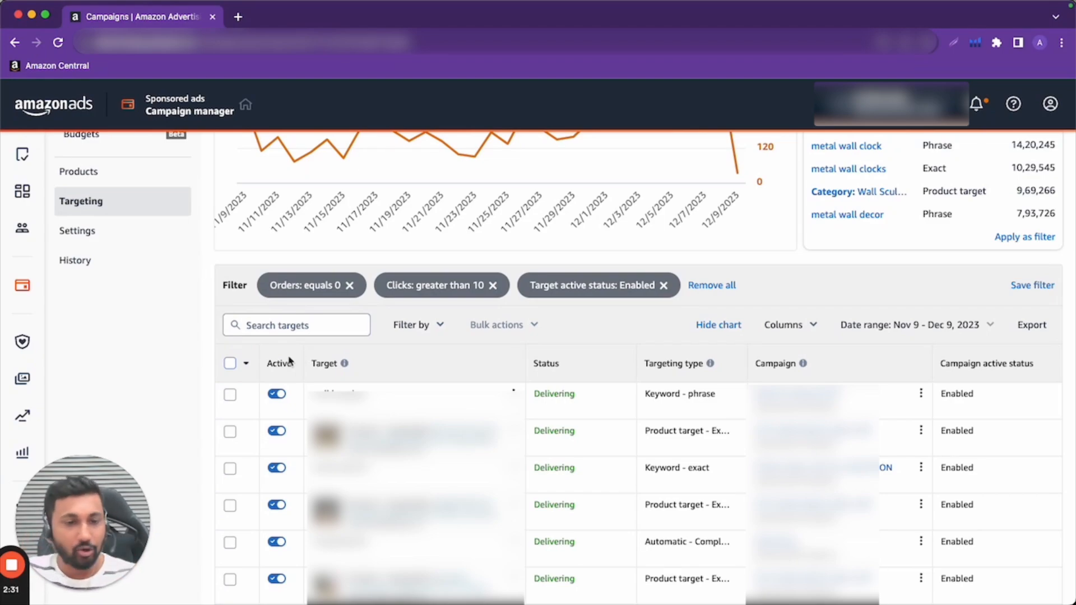
pyautogui.click(230, 363)
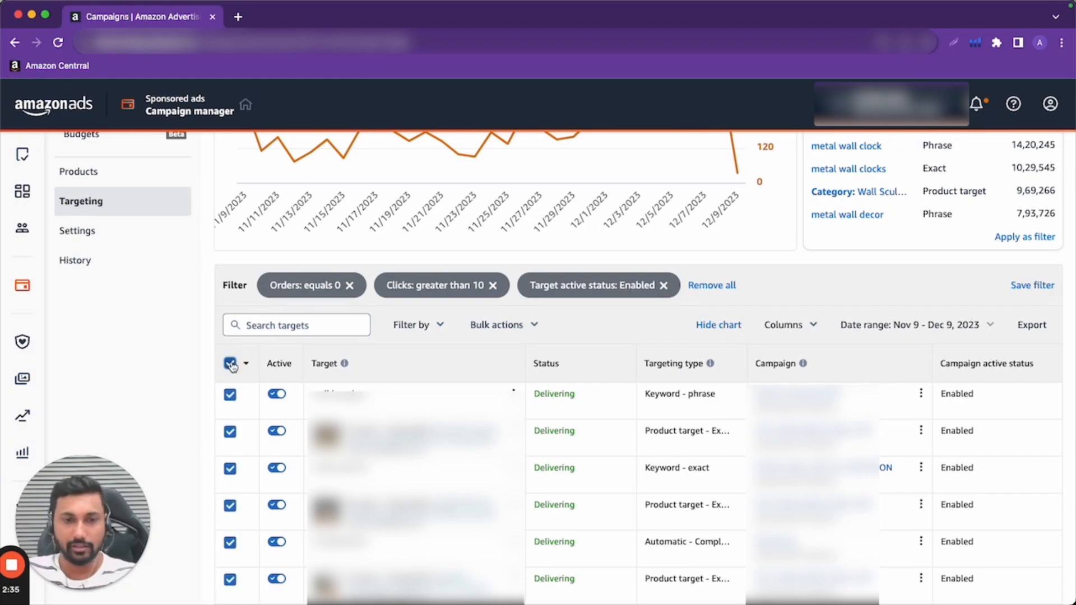
pyautogui.click(503, 325)
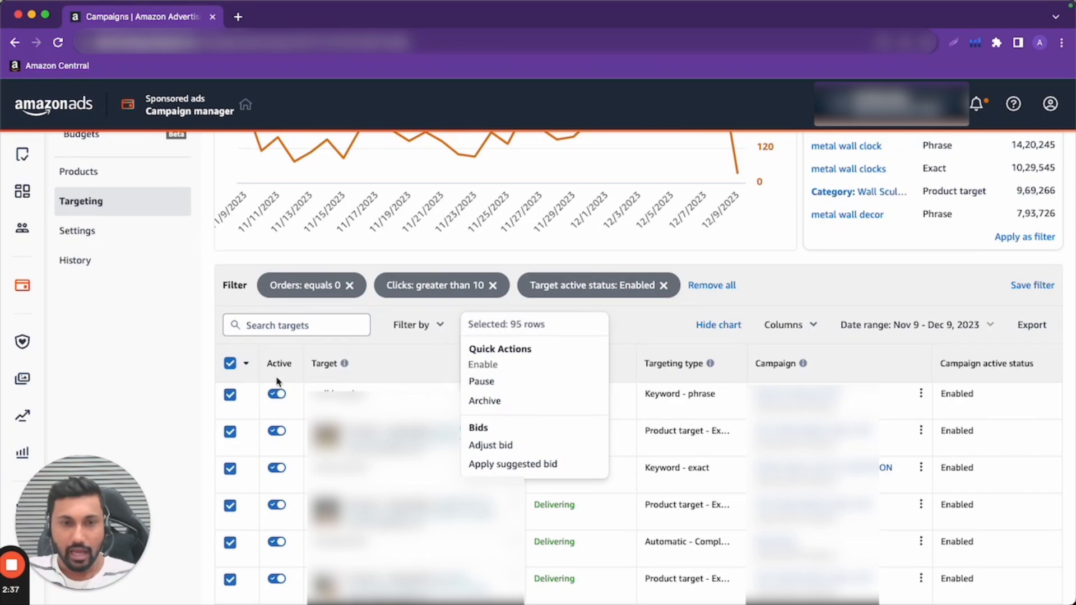
pyautogui.click(230, 363)
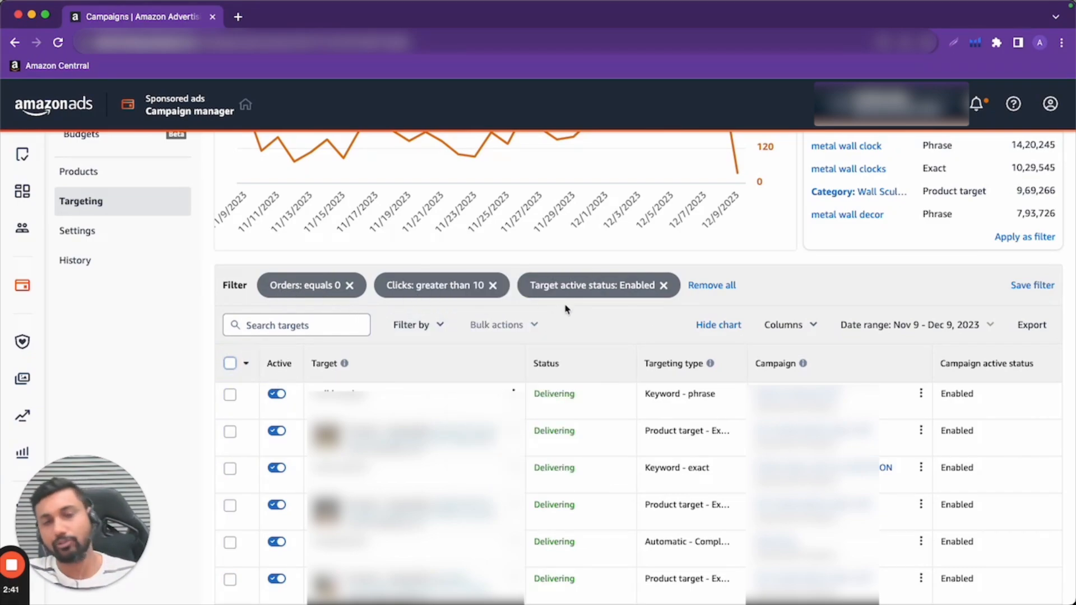
pyautogui.moveTo(945, 302)
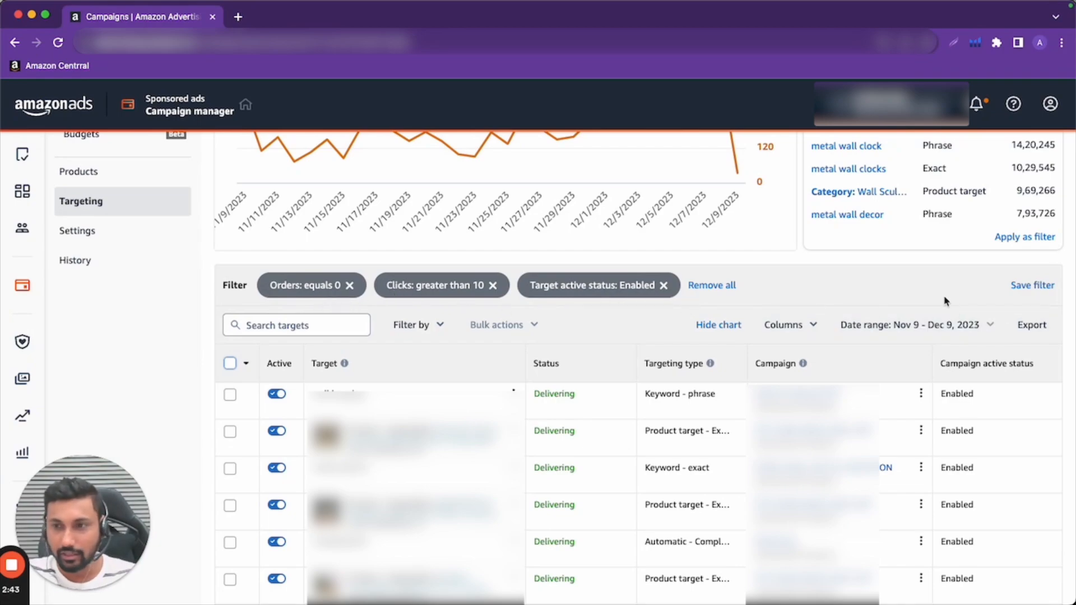
# Save the three current filters as a saved filter named 'Wasted Ad-Spend'
pyautogui.click(1032, 284)
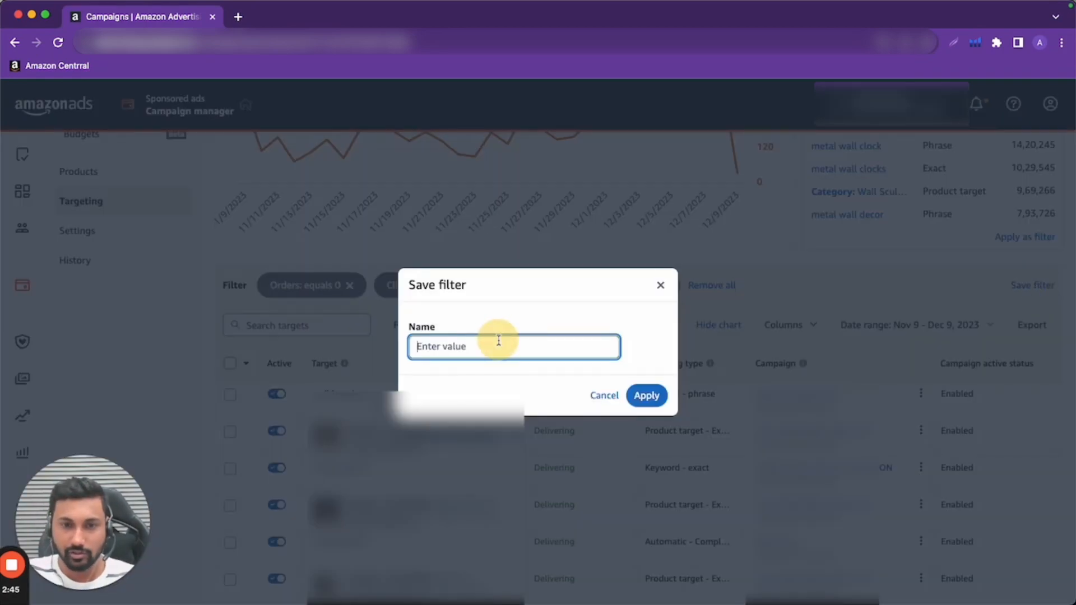
pyautogui.write('Wasted Ad-Spend')
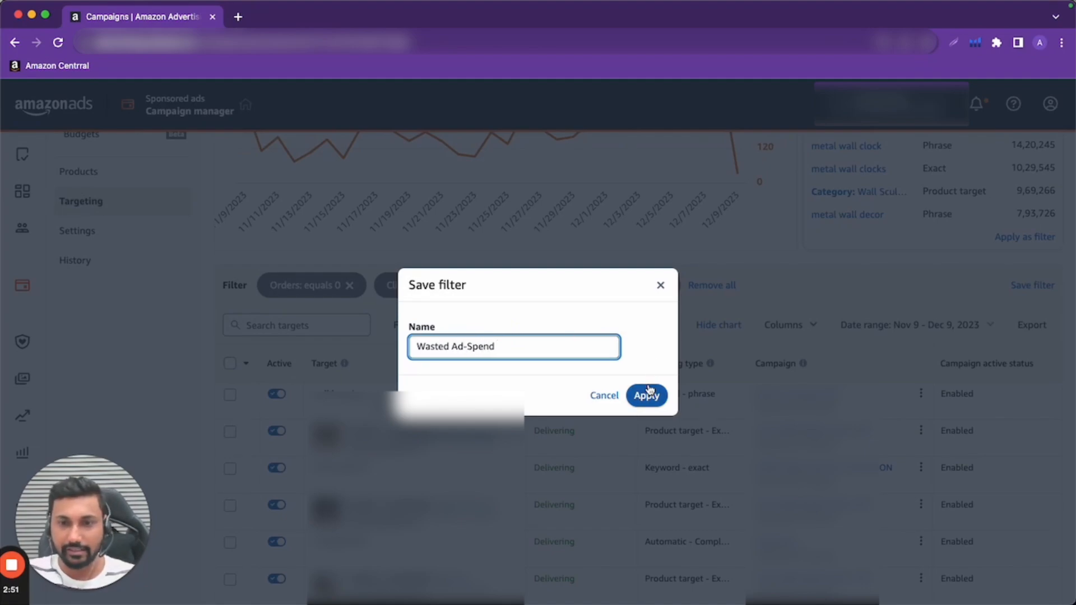
pyautogui.click(646, 396)
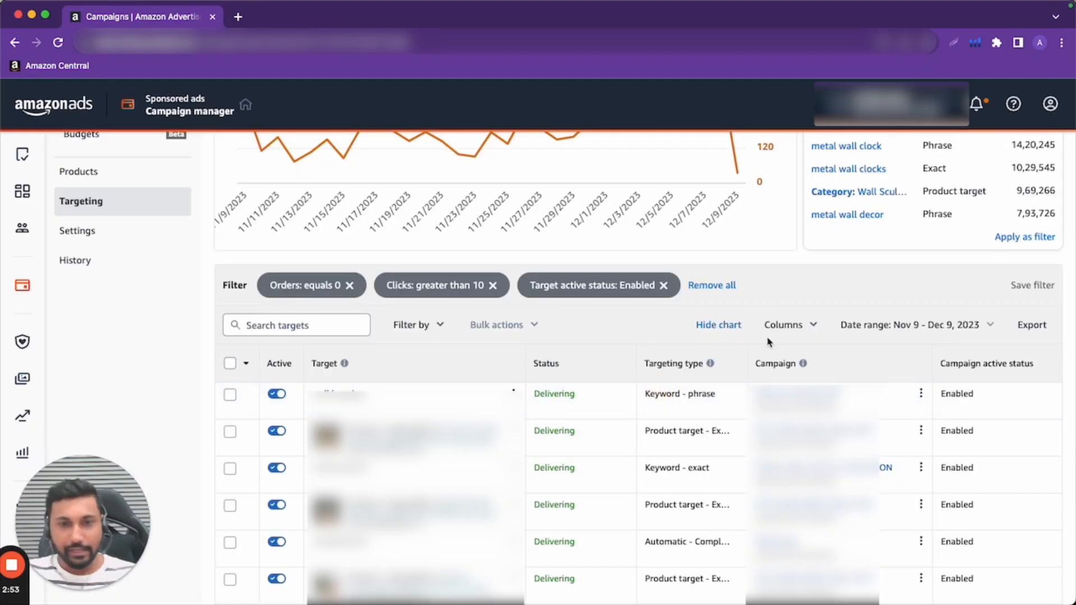
# Remove the 'Clicks greater than 10' chip, keeping the zero-orders and enabled-status filters
pyautogui.click(662, 285)
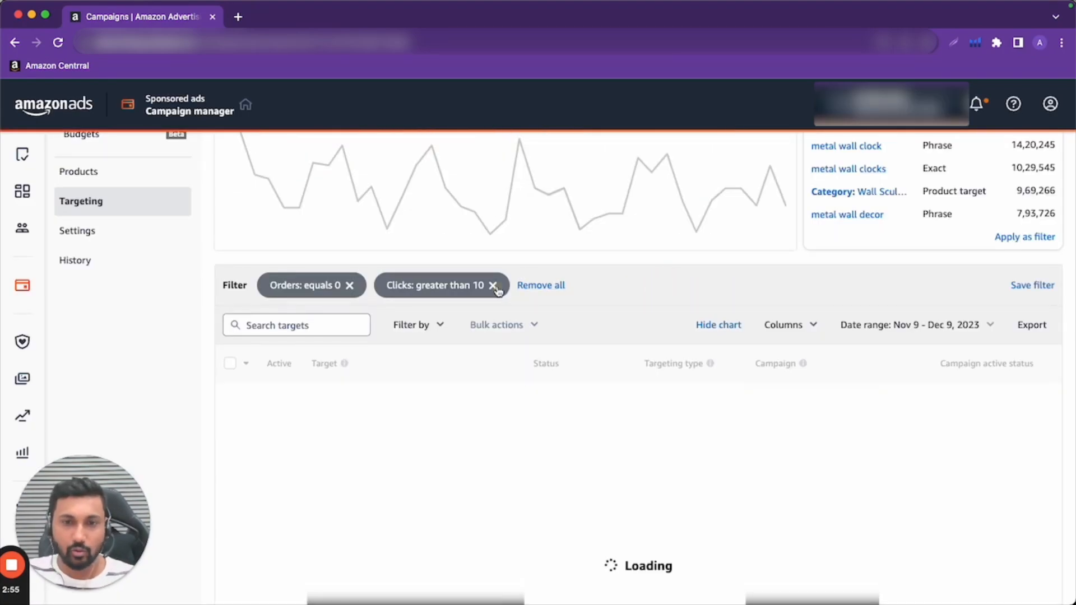
pyautogui.click(540, 285)
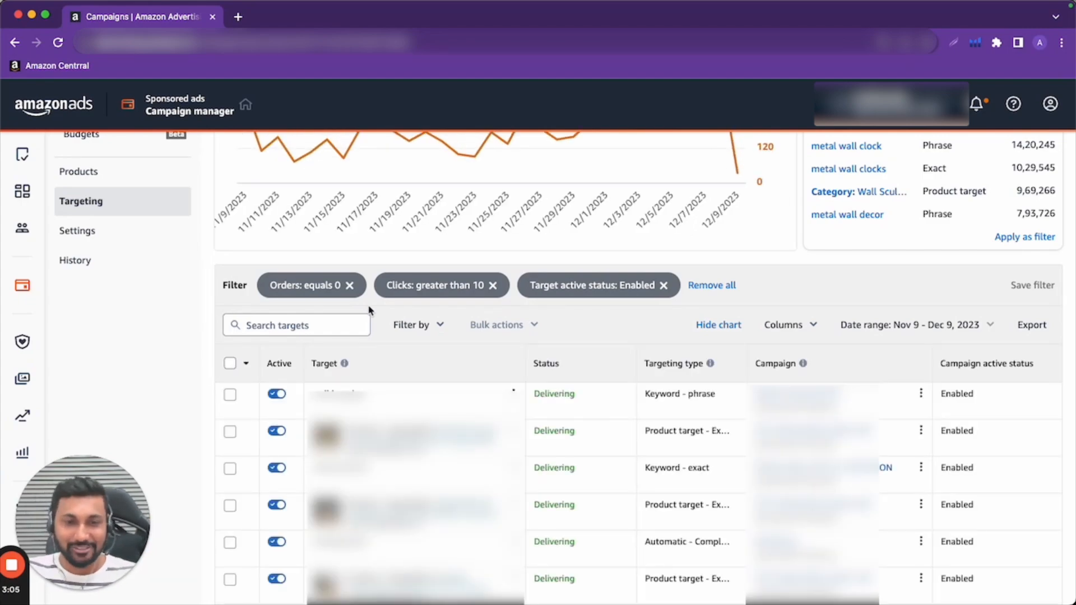
pyautogui.moveTo(470, 291)
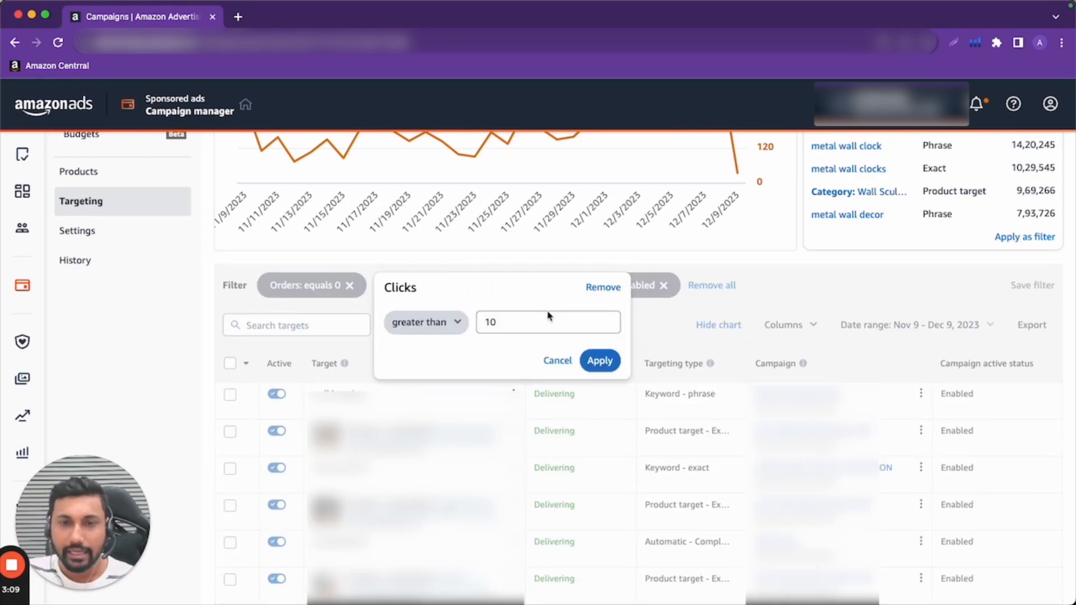
pyautogui.click(598, 360)
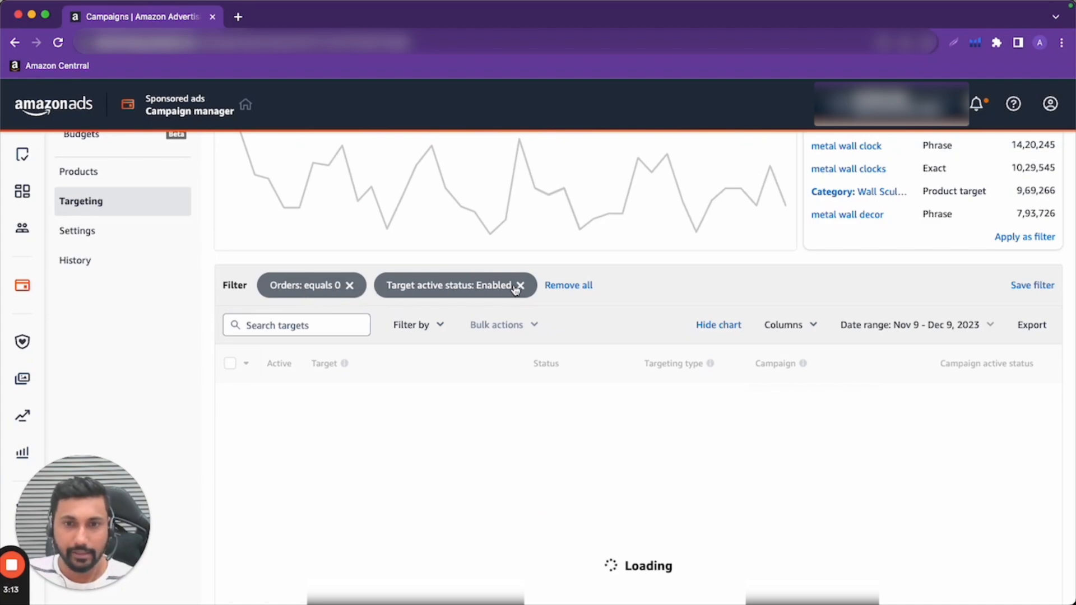
# Set Orders to greater than 0 and add an 'ACOS greater than 50' filter
pyautogui.click(303, 285)
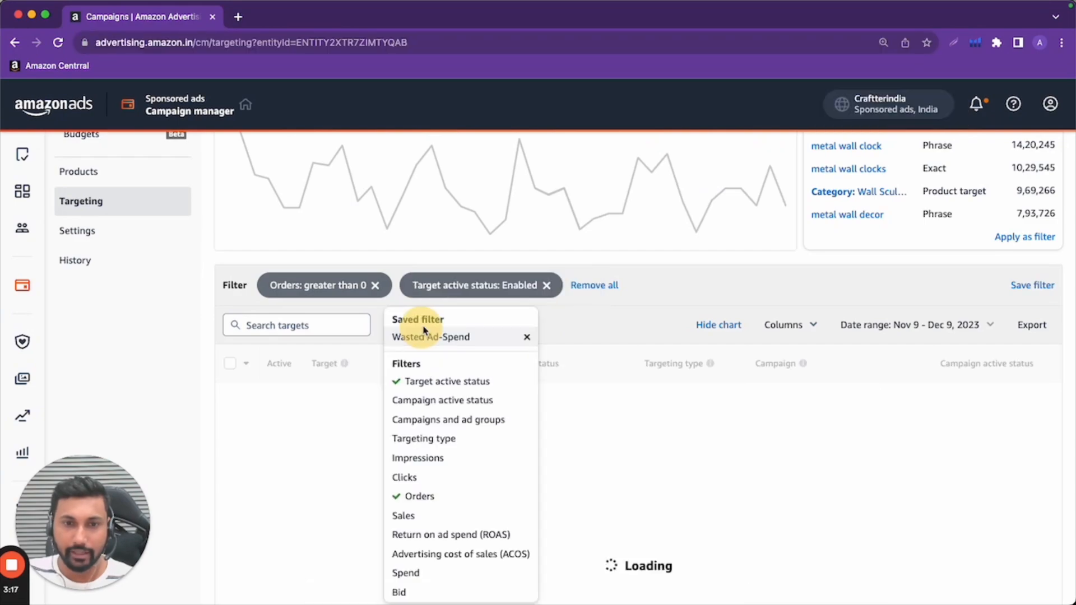
pyautogui.moveTo(451, 535)
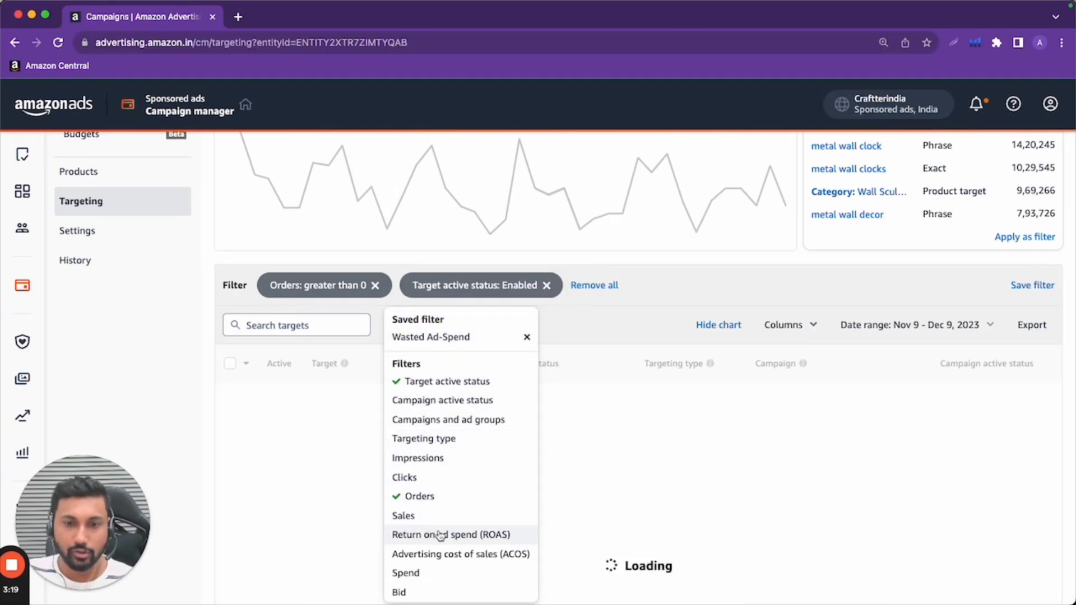
pyautogui.click(459, 554)
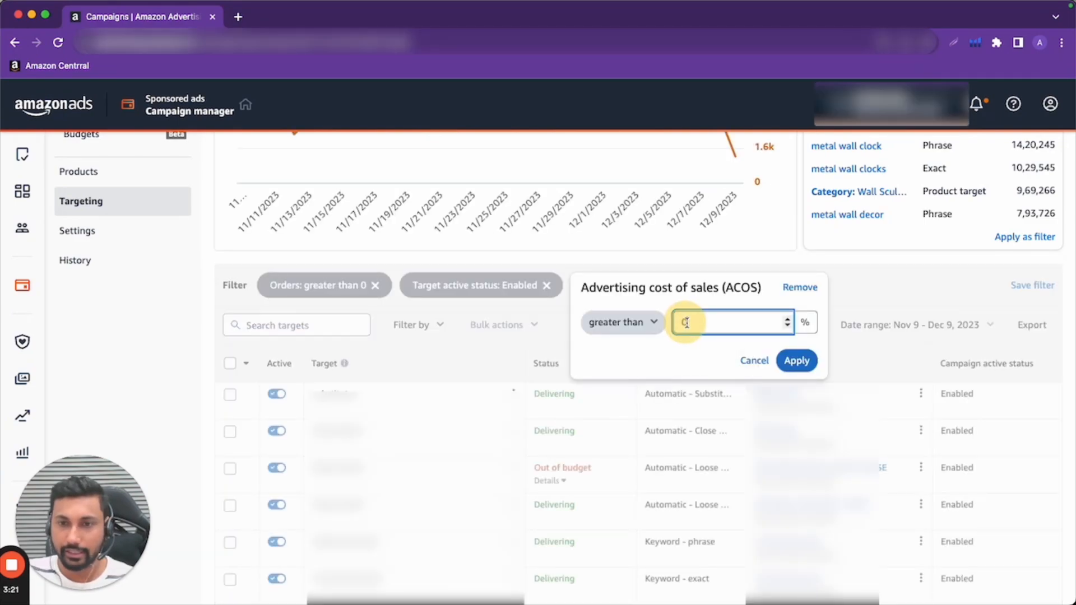
pyautogui.write('0')
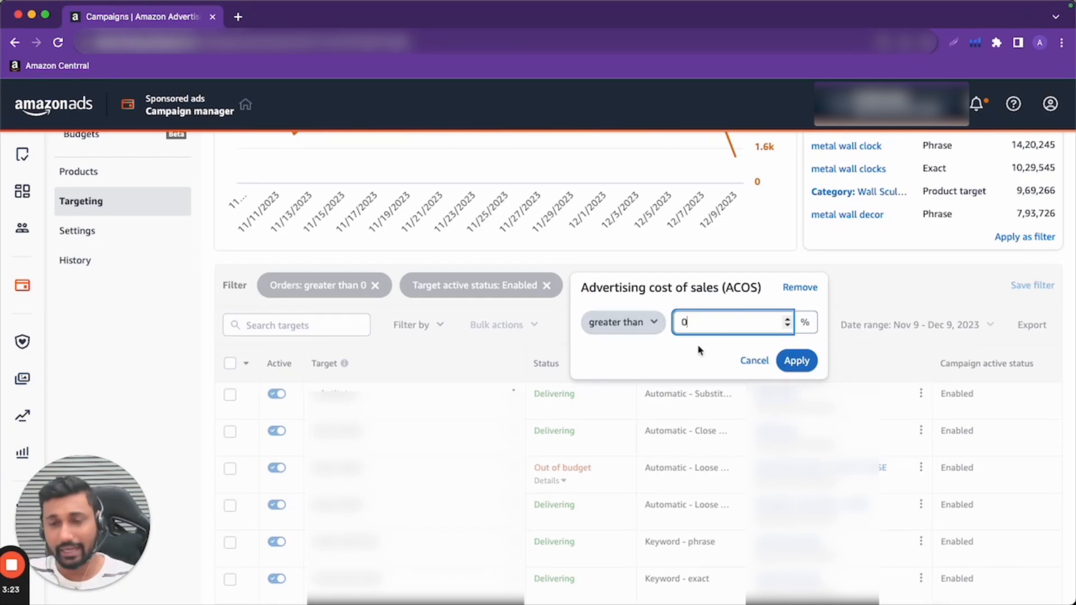
pyautogui.write('5')
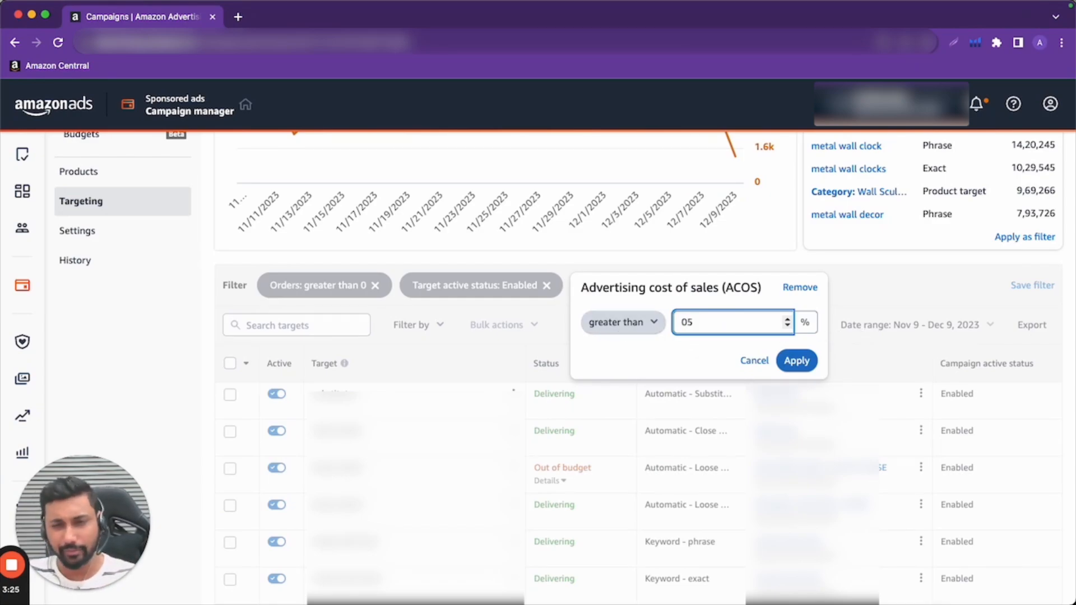
pyautogui.click(796, 360)
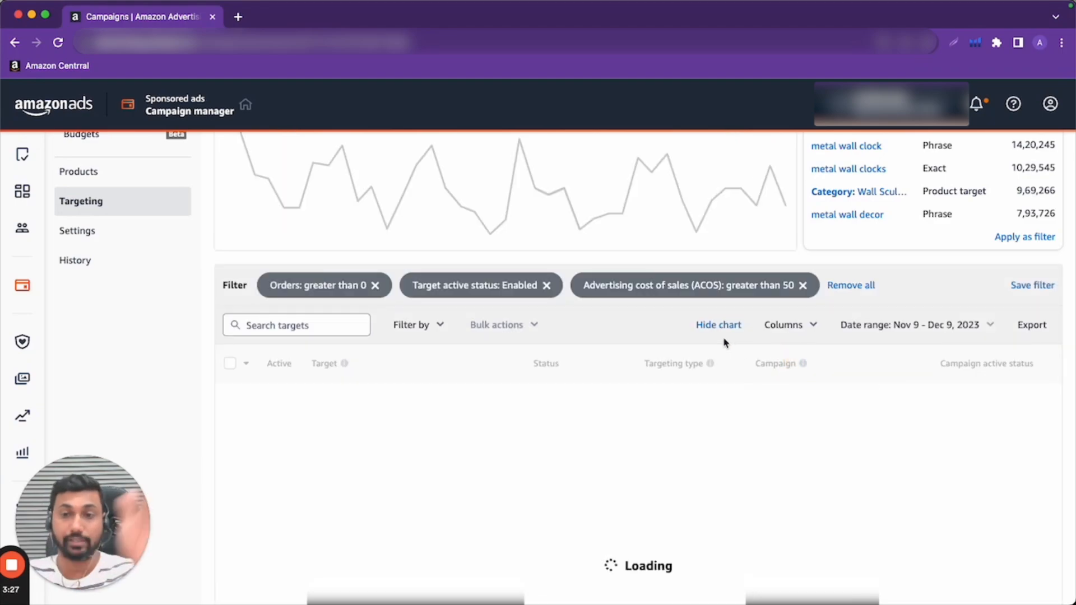
pyautogui.moveTo(493, 352)
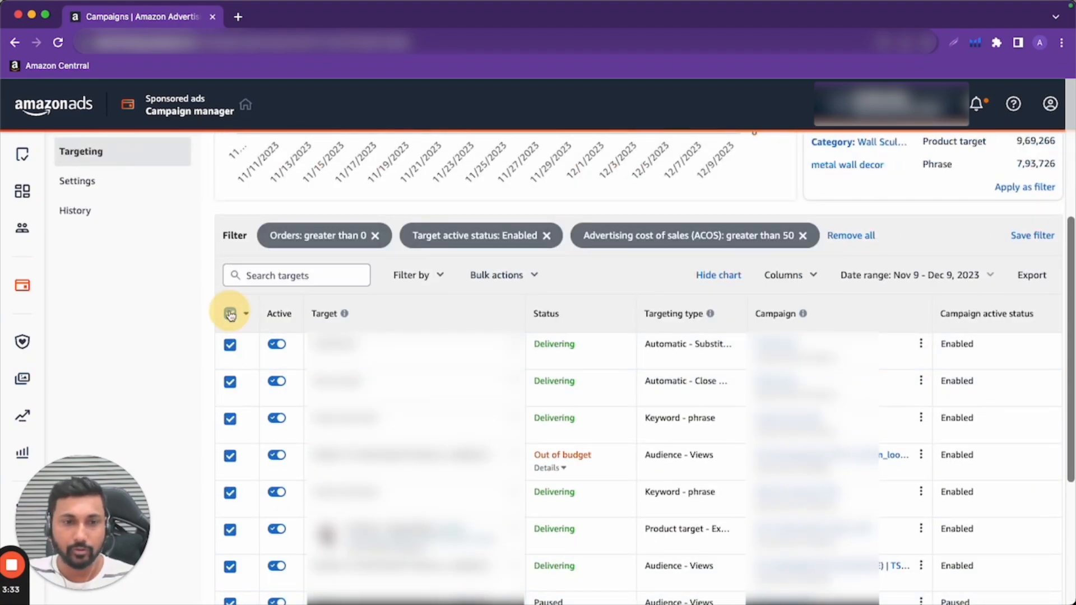
pyautogui.scroll(-3)
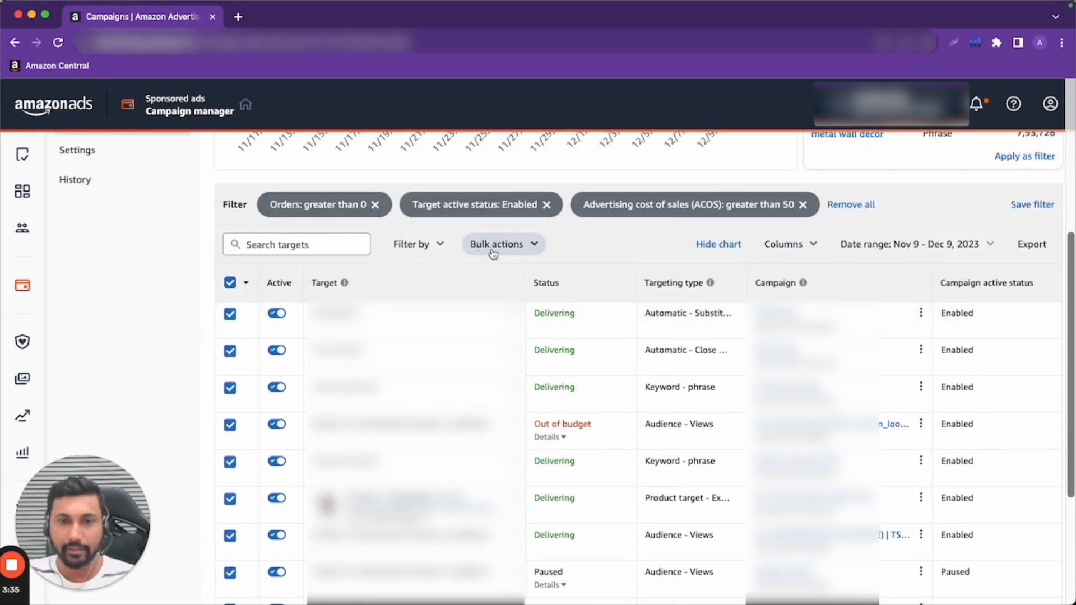
pyautogui.click(502, 243)
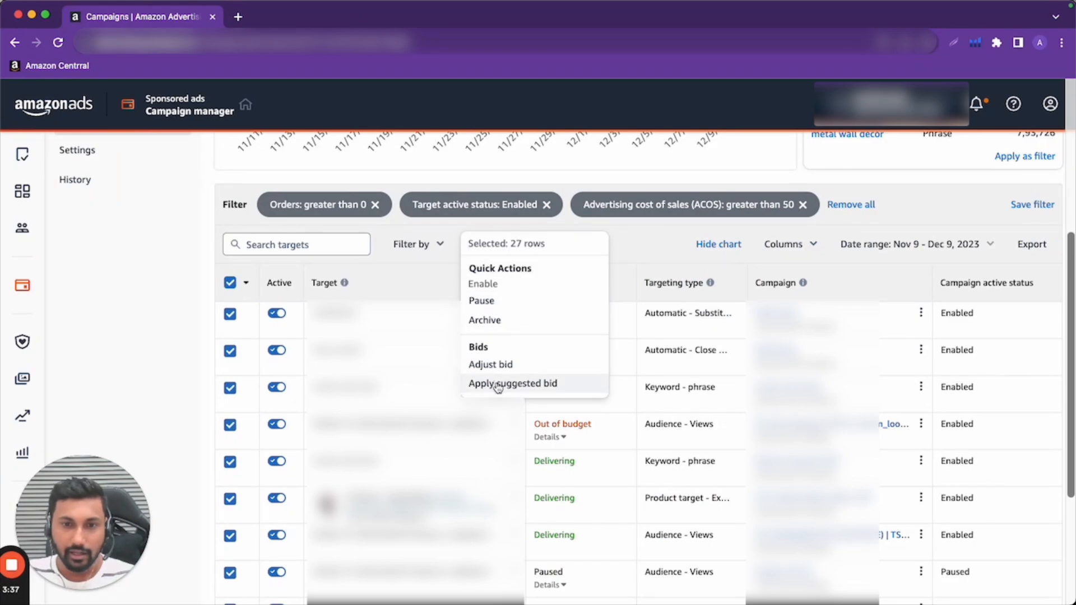
pyautogui.click(491, 364)
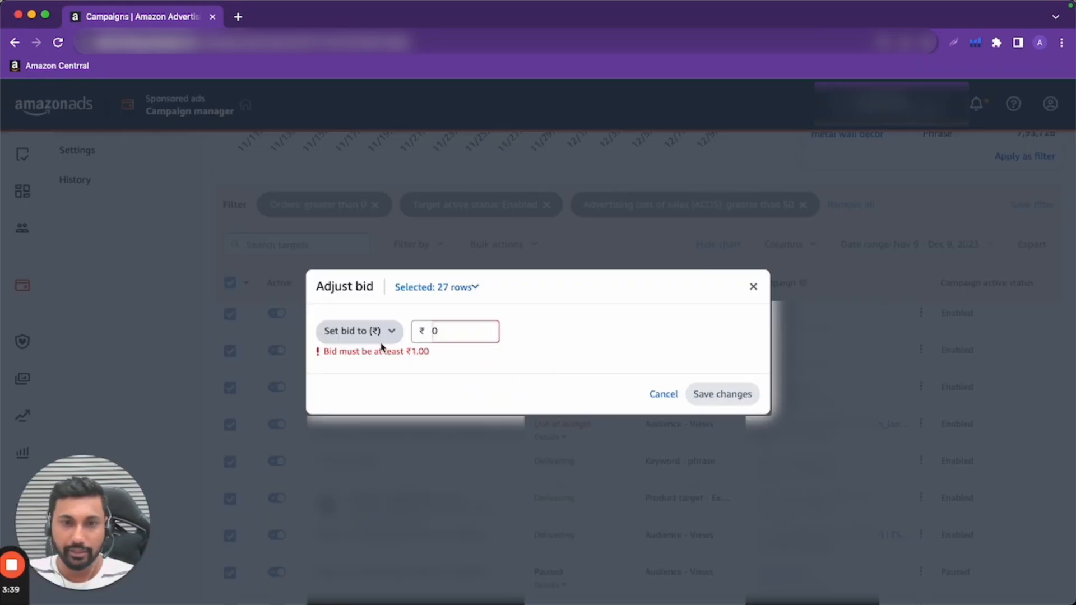
pyautogui.click(359, 330)
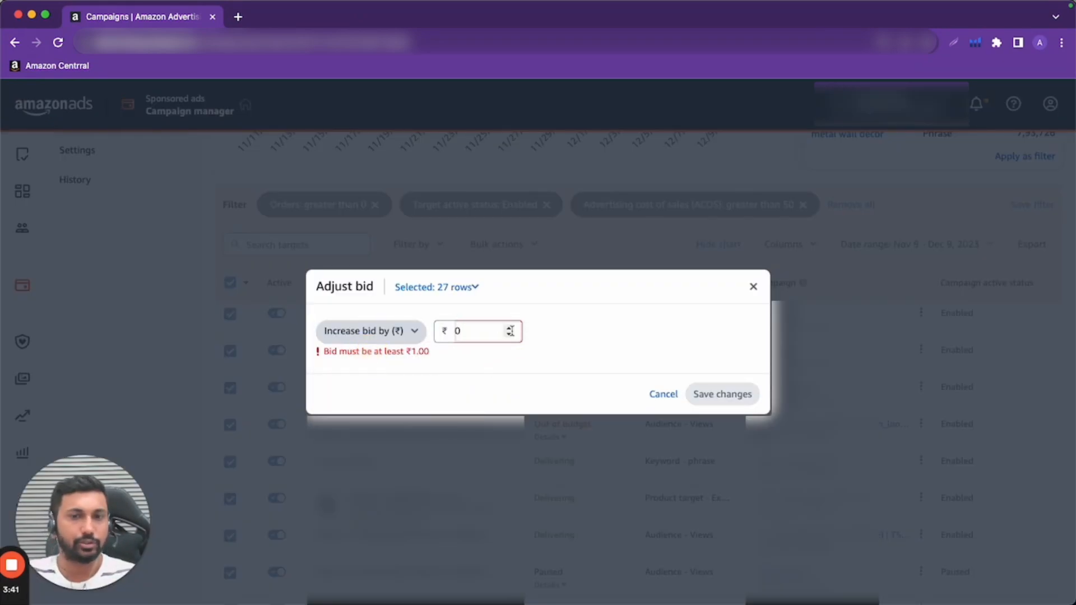
pyautogui.click(479, 330)
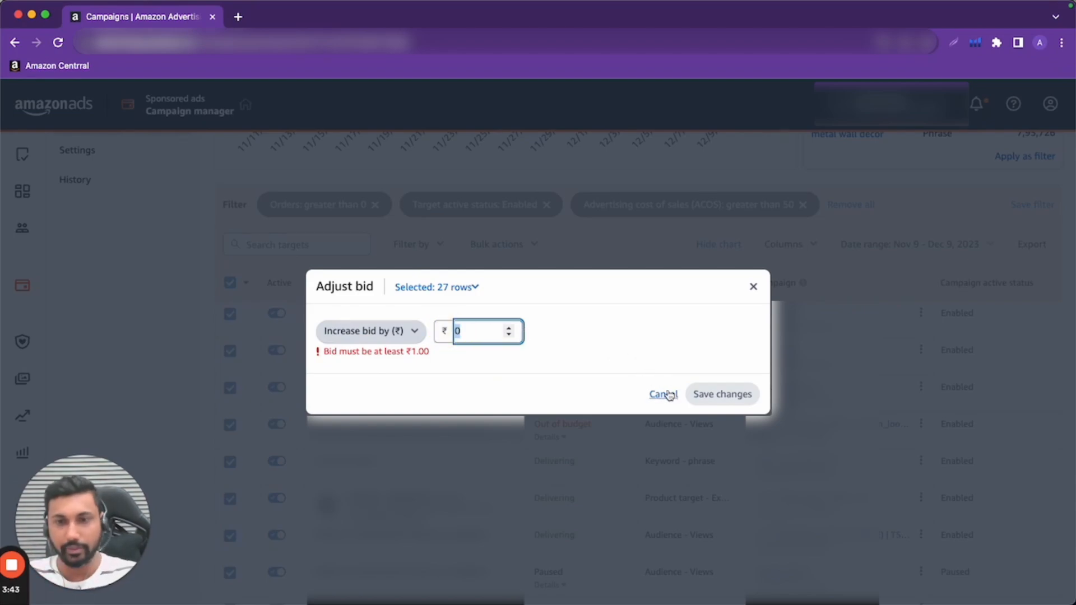
pyautogui.click(663, 393)
pyautogui.write('H')
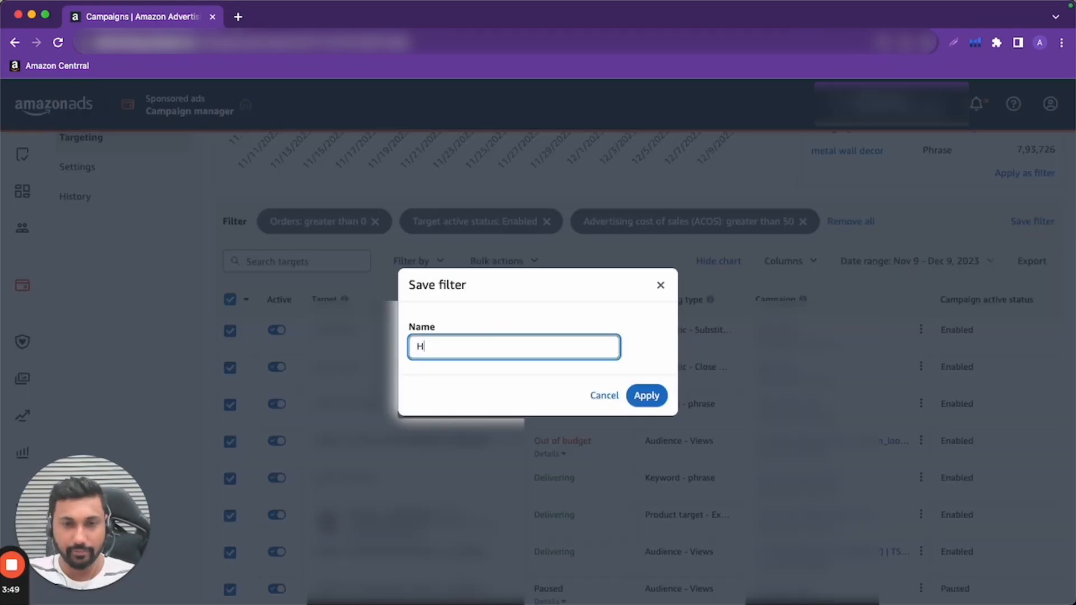
# Save the filter set as 'High Acos Filter', then remove all filter chips from the list
pyautogui.write('igh Acos F')
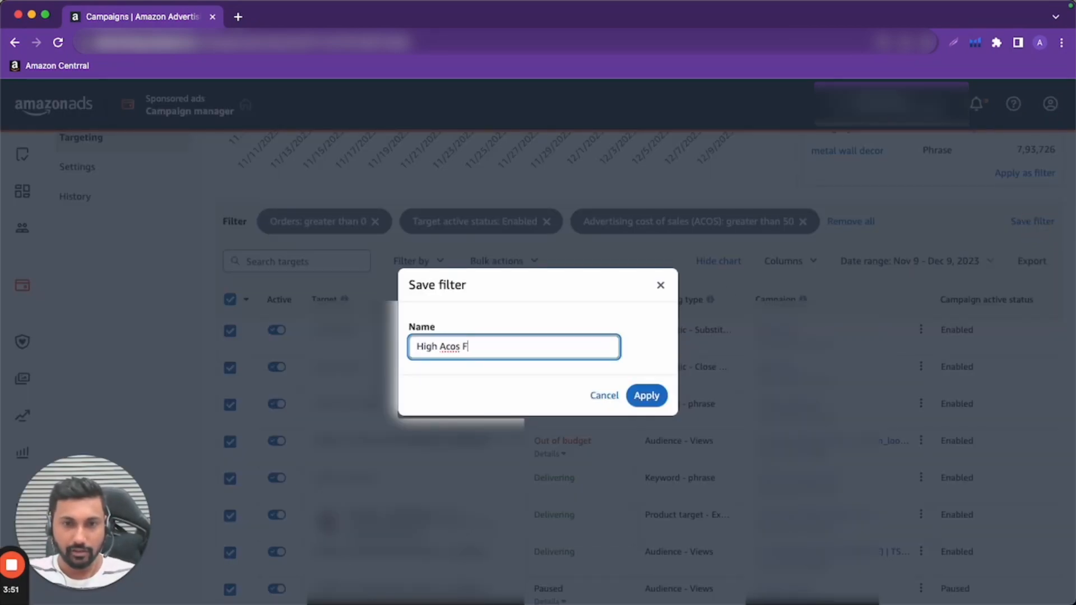
pyautogui.click(646, 396)
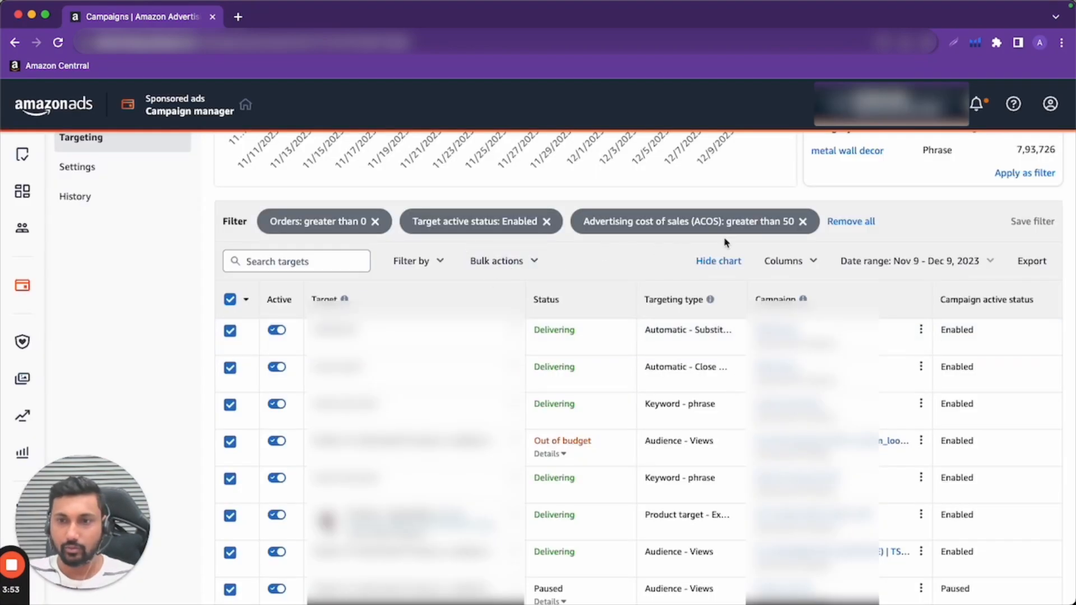
pyautogui.click(547, 221)
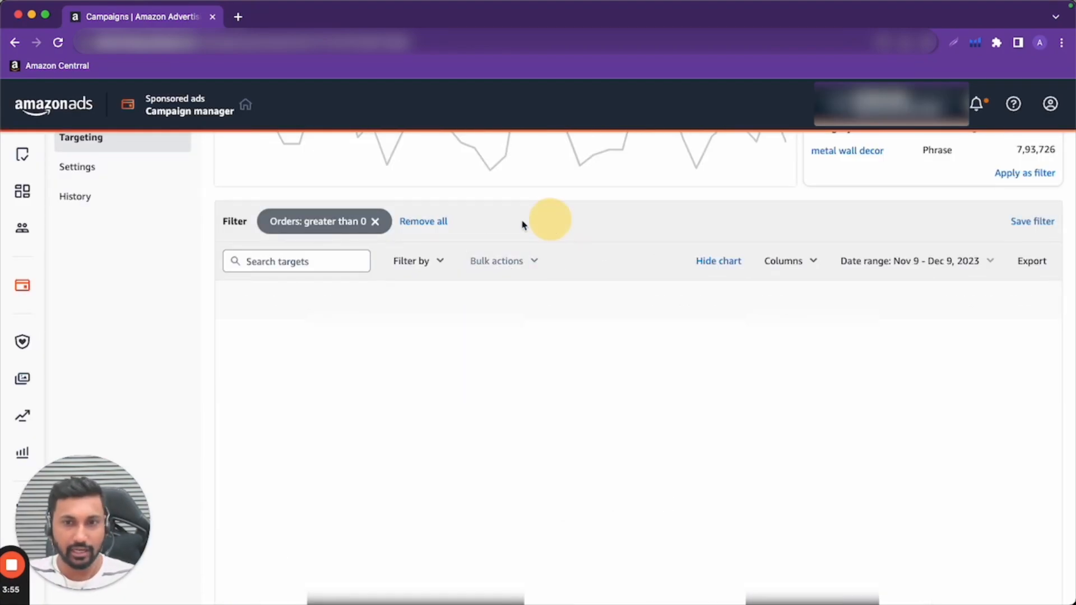
pyautogui.click(422, 220)
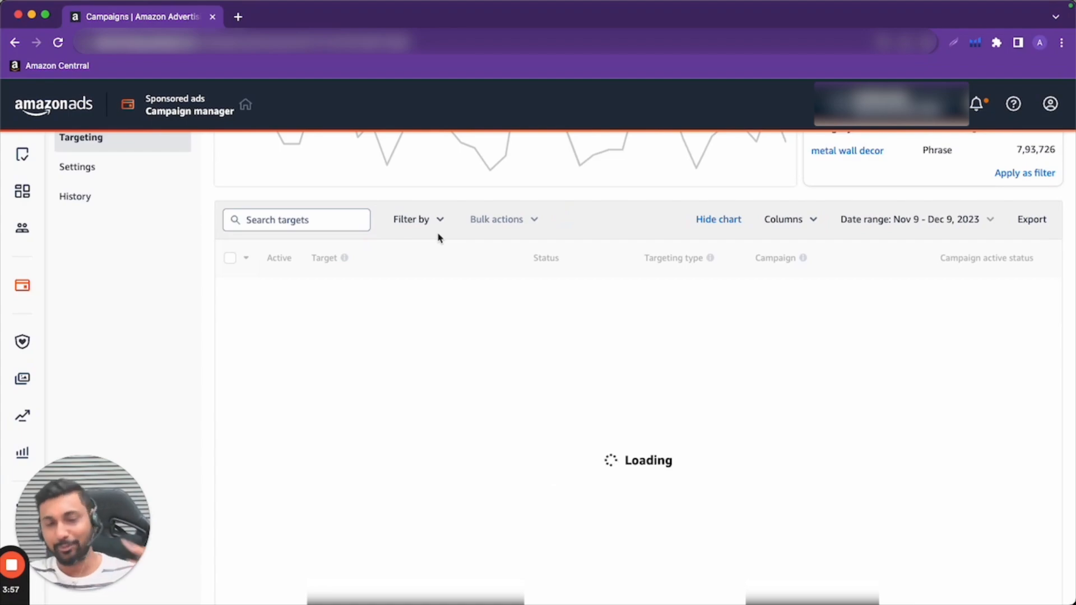